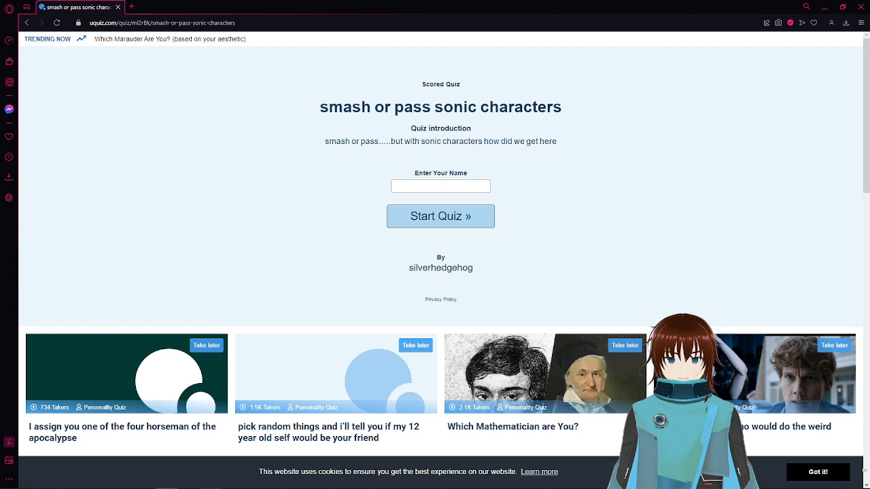
# Enter the player name 'Devon Lionh' in the quiz's name field.
pyautogui.click(440, 185)
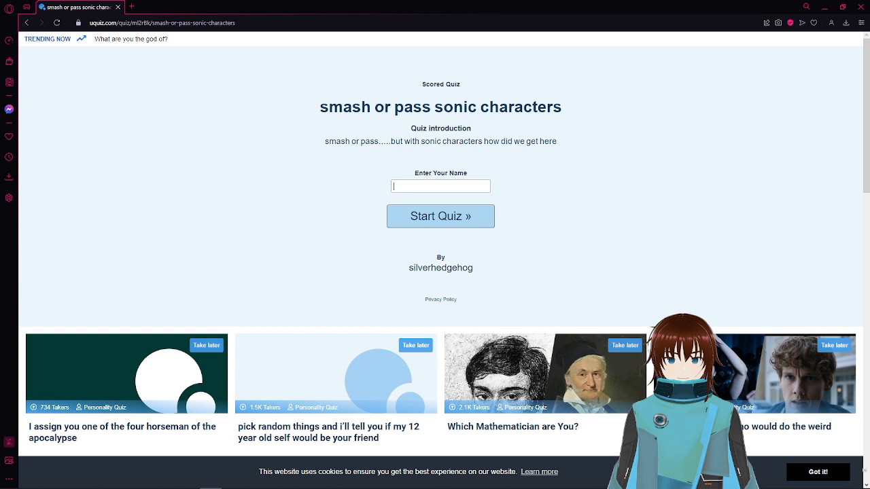
pyautogui.write('Devo')
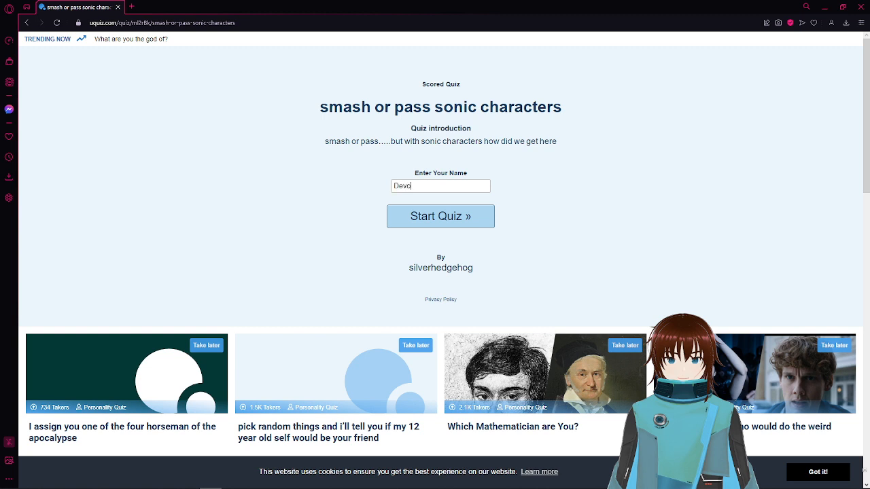
pyautogui.write('n')
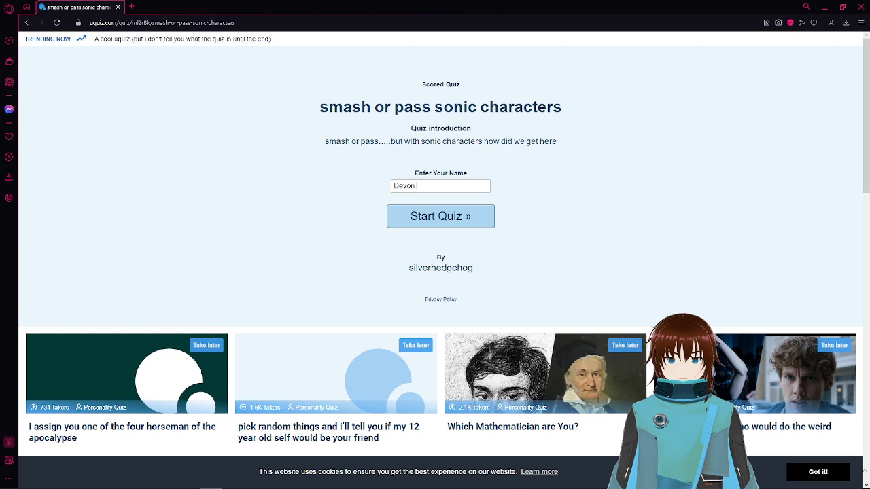
pyautogui.write('Lionheart')
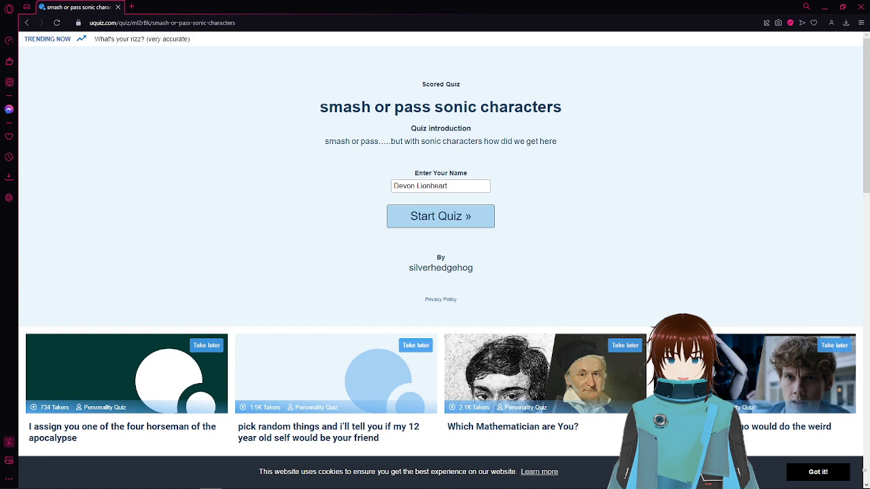
pyautogui.moveTo(440, 216)
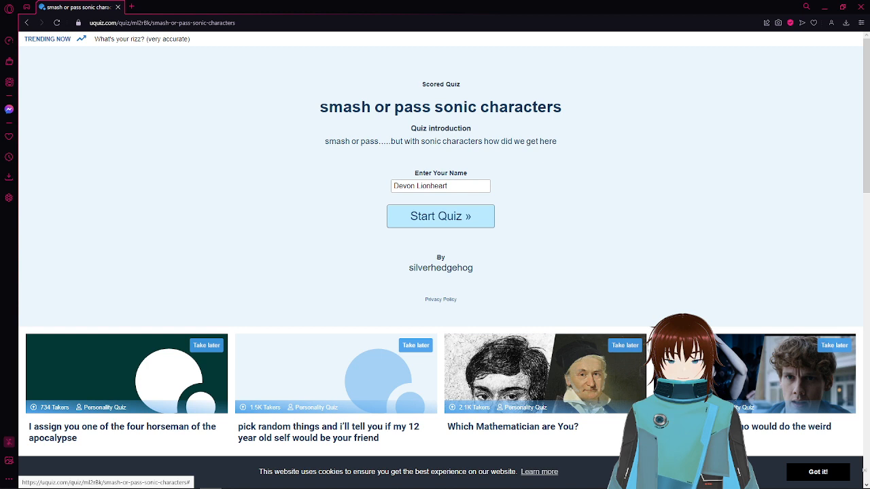
# Start the quiz and answer pass for Sonic and Tails, advancing to question 3.
pyautogui.click(441, 216)
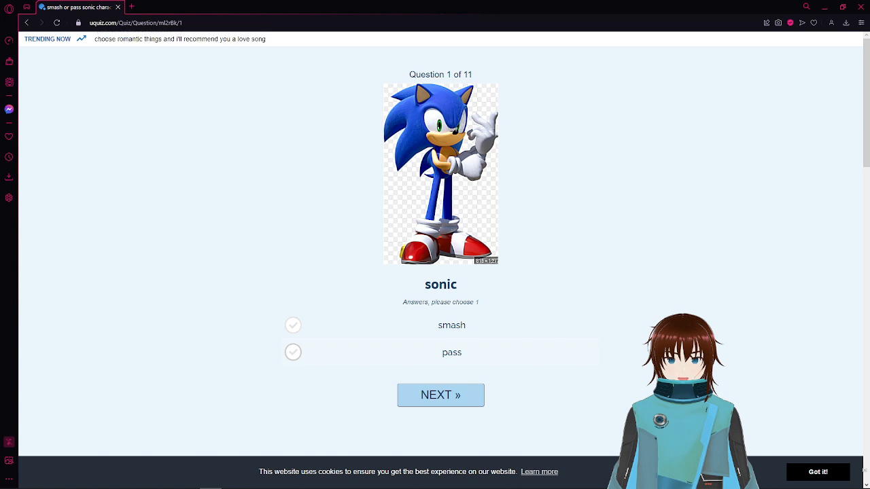
pyautogui.click(293, 352)
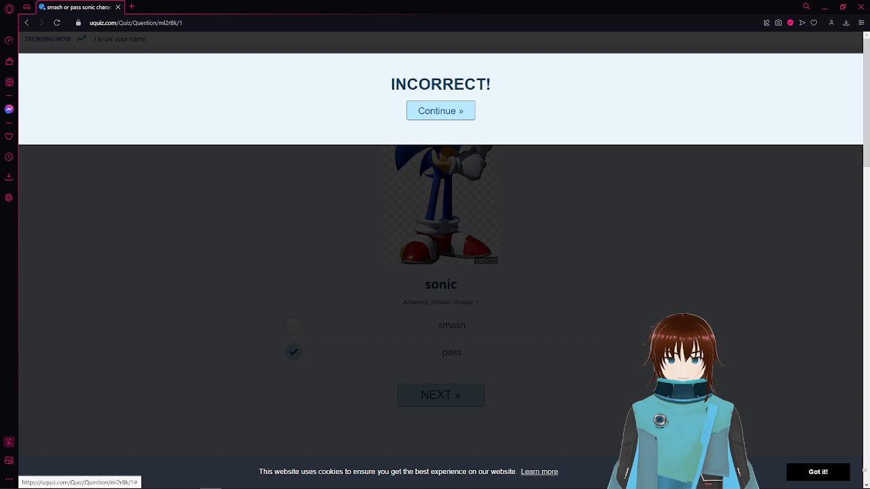
pyautogui.click(441, 112)
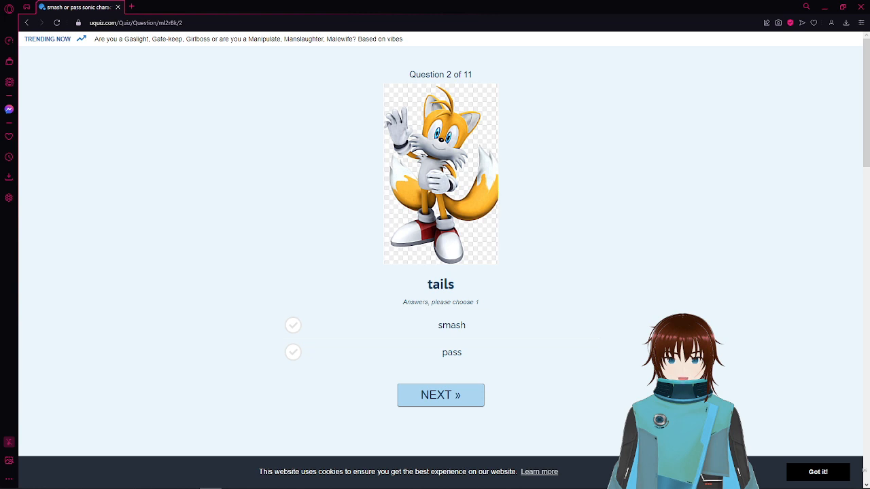
pyautogui.click(293, 352)
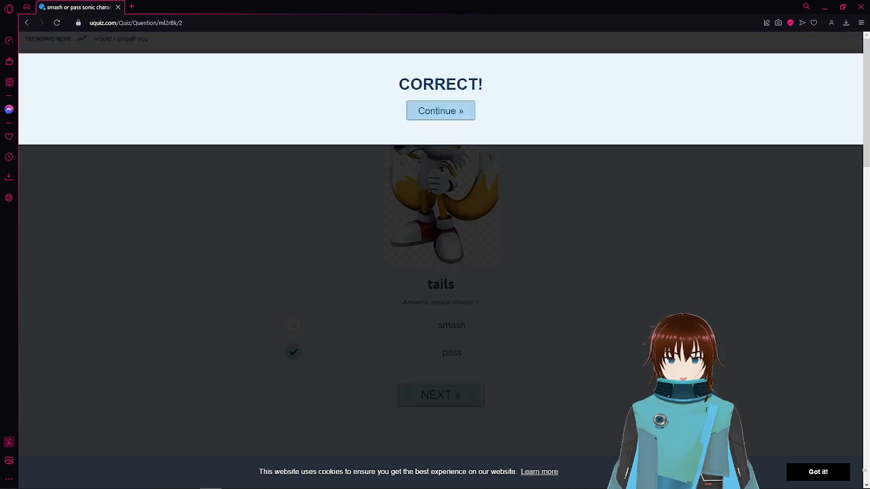
pyautogui.click(440, 111)
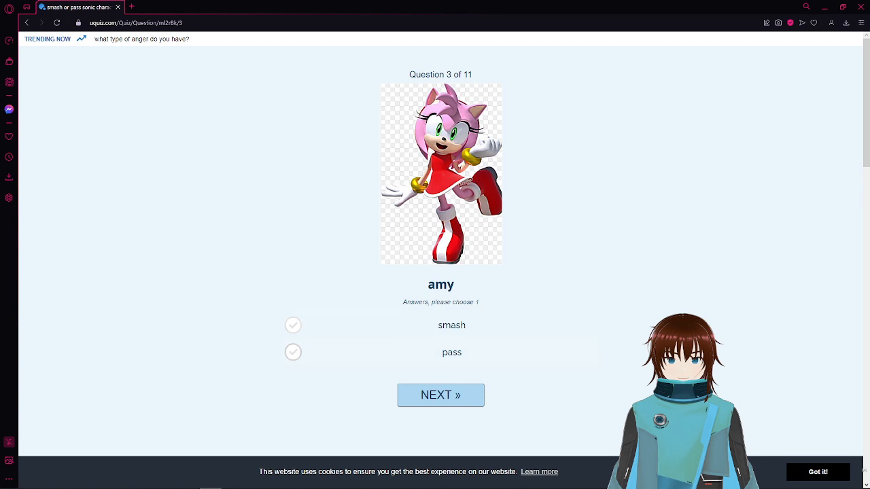
# Answer pass for Amy and continue to Silver's question 4.
pyautogui.click(293, 352)
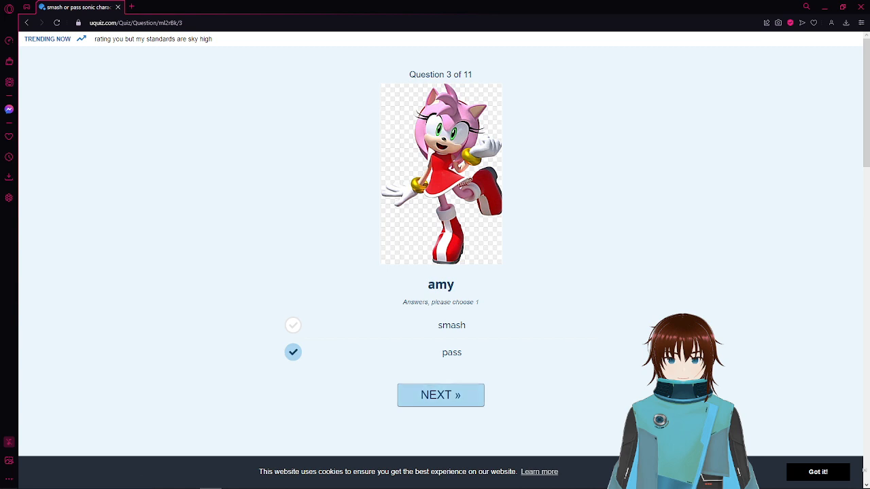
pyautogui.click(440, 394)
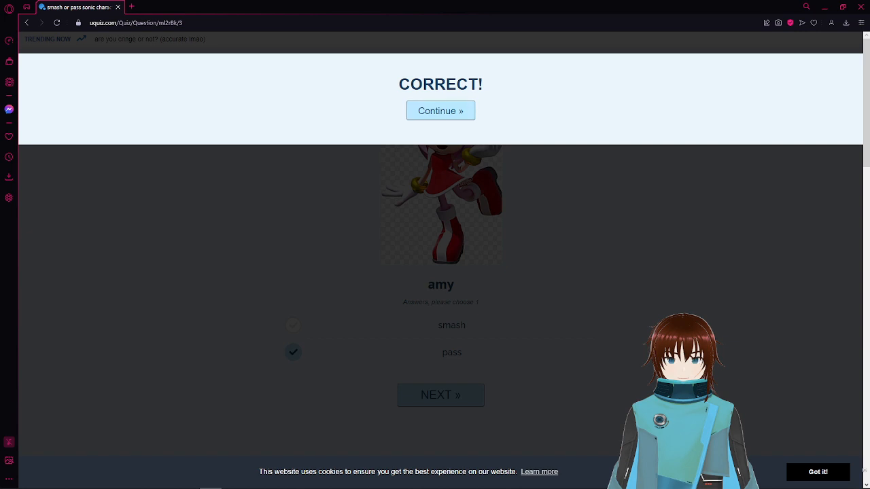
pyautogui.click(440, 112)
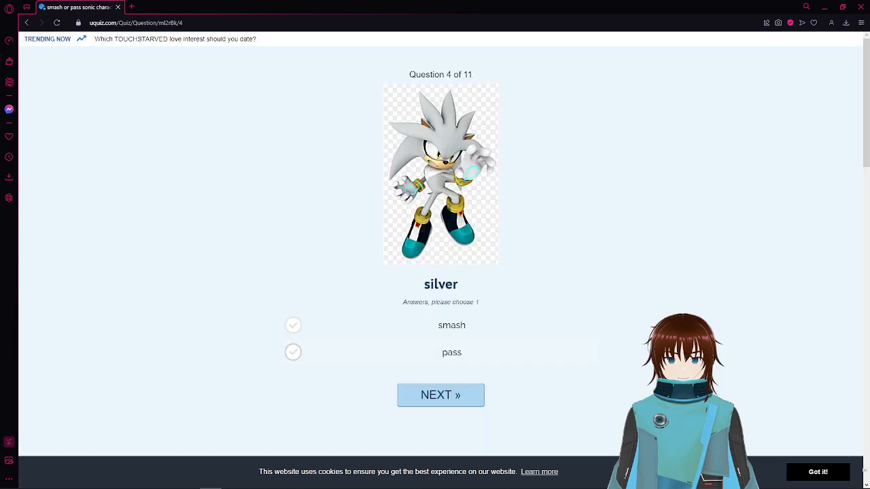
# Answer pass for Silver, Sonic.exe and Knuckles, reaching question 7.
pyautogui.click(293, 352)
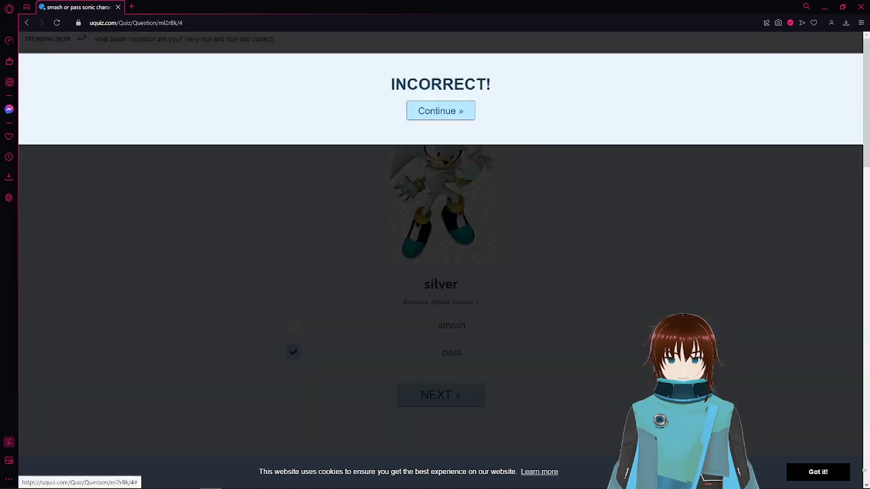
pyautogui.click(440, 111)
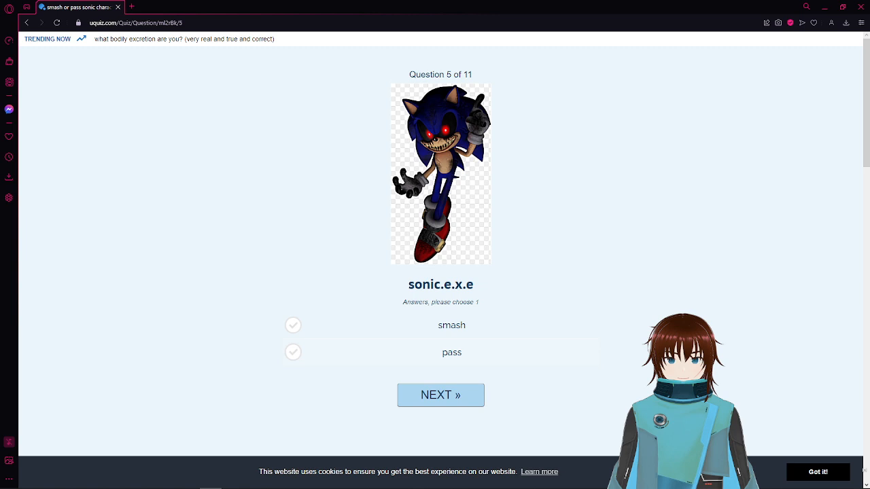
pyautogui.click(293, 352)
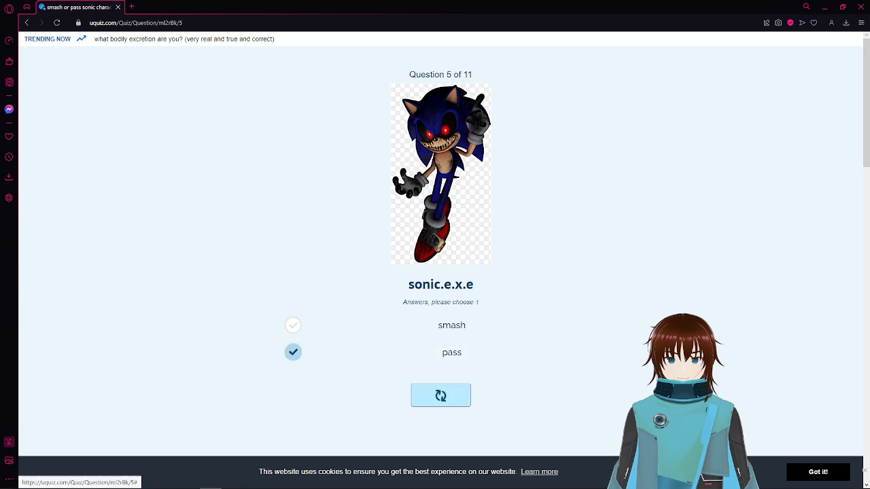
pyautogui.click(440, 394)
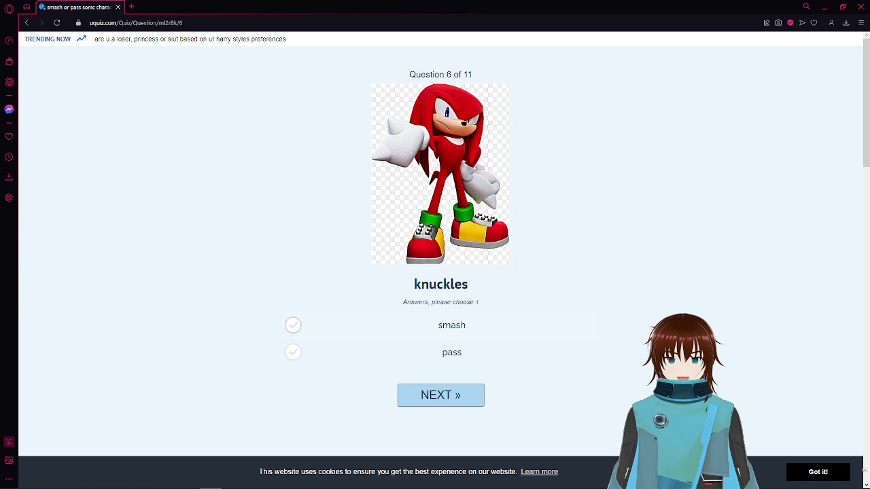
pyautogui.click(293, 352)
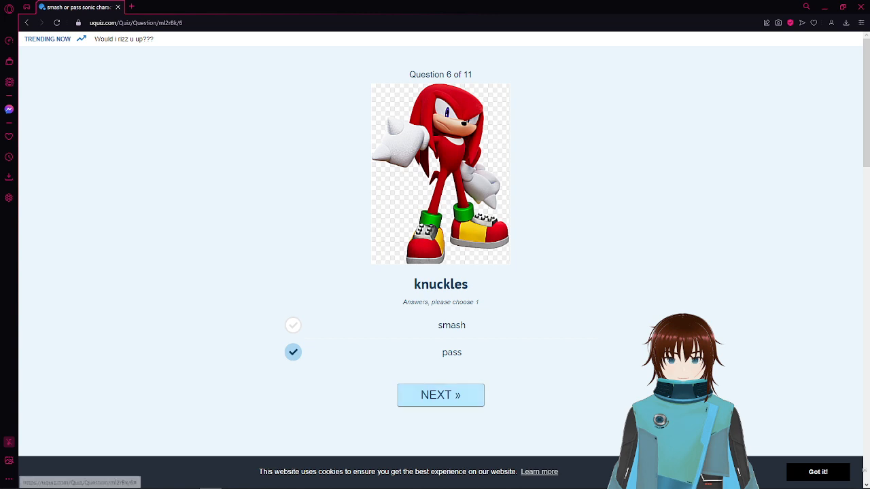
pyautogui.click(440, 394)
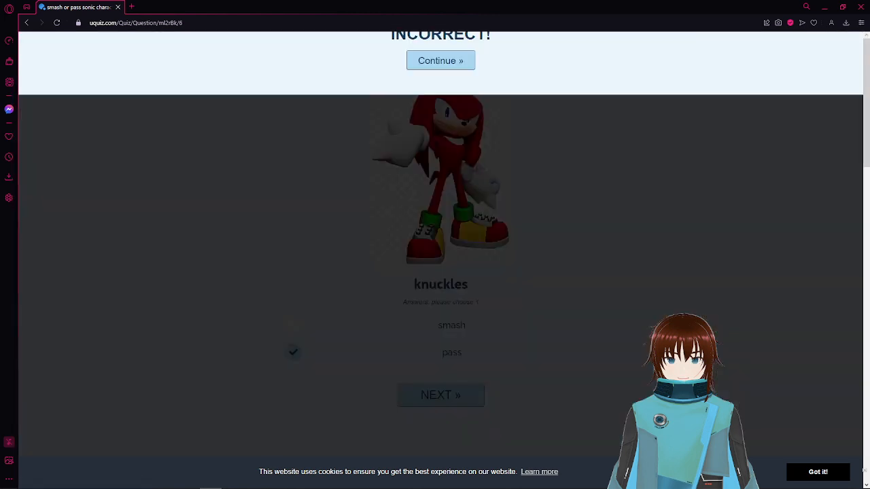
pyautogui.scroll(3)
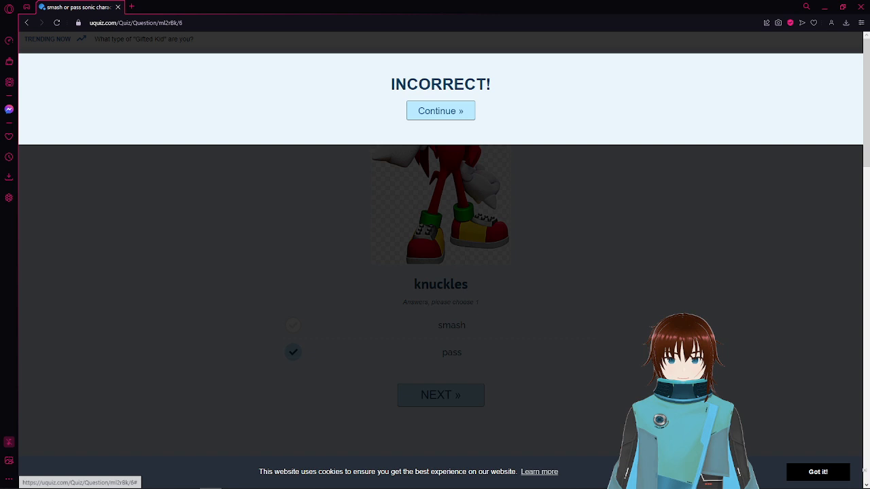
pyautogui.click(440, 112)
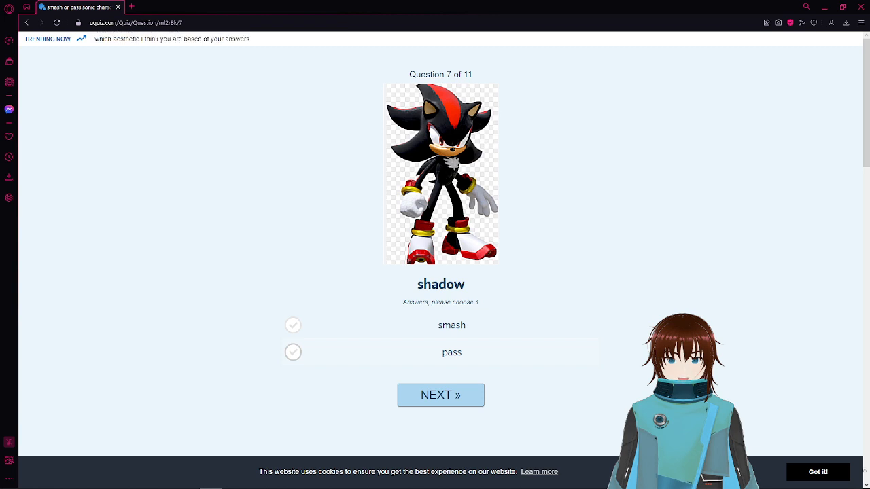
# Answer pass for Shadow and Super Sonic on questions 7 and 8.
pyautogui.click(293, 352)
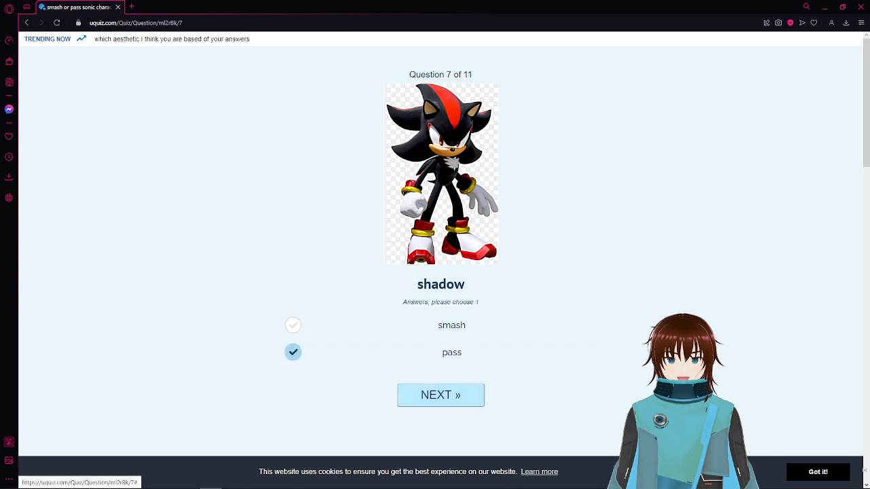
pyautogui.click(441, 394)
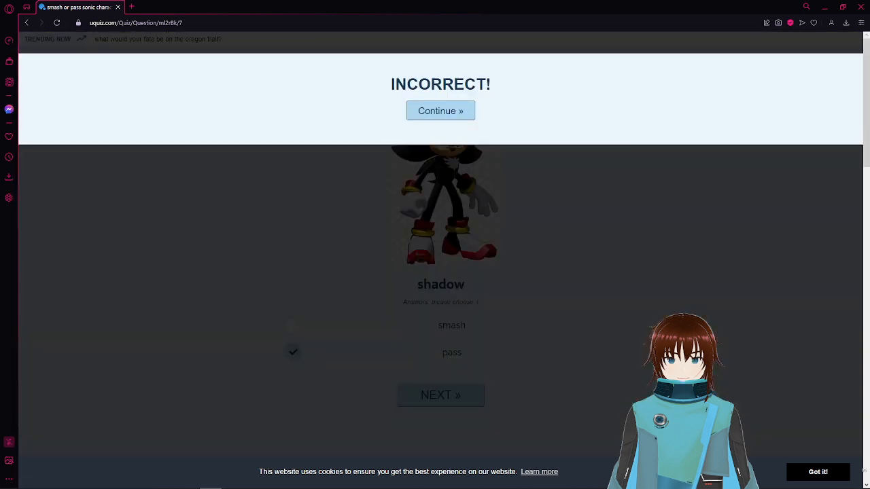
pyautogui.click(440, 111)
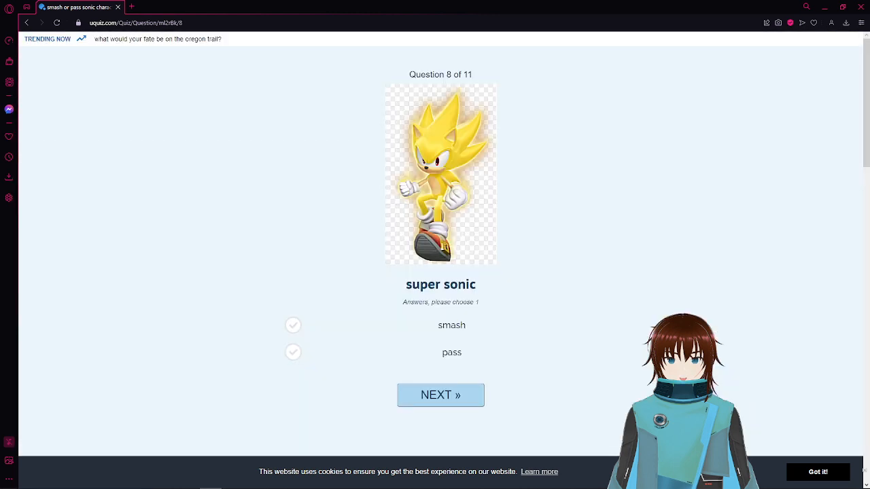
pyautogui.click(294, 352)
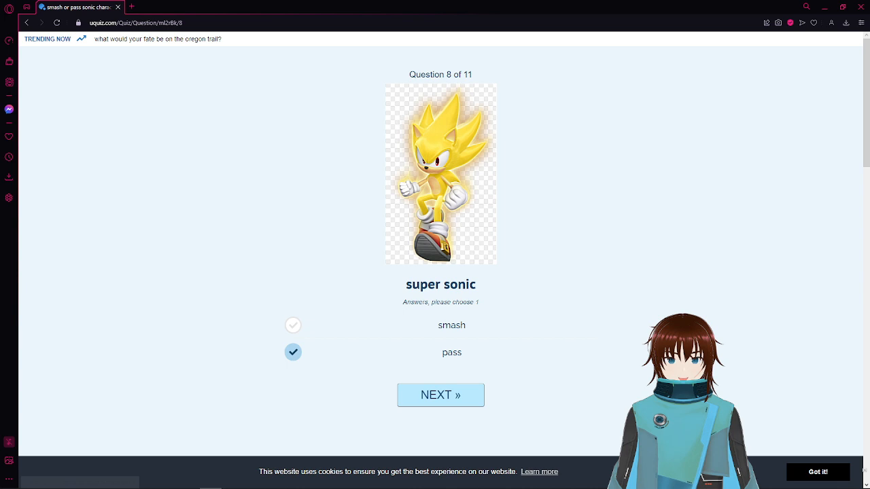
pyautogui.click(440, 394)
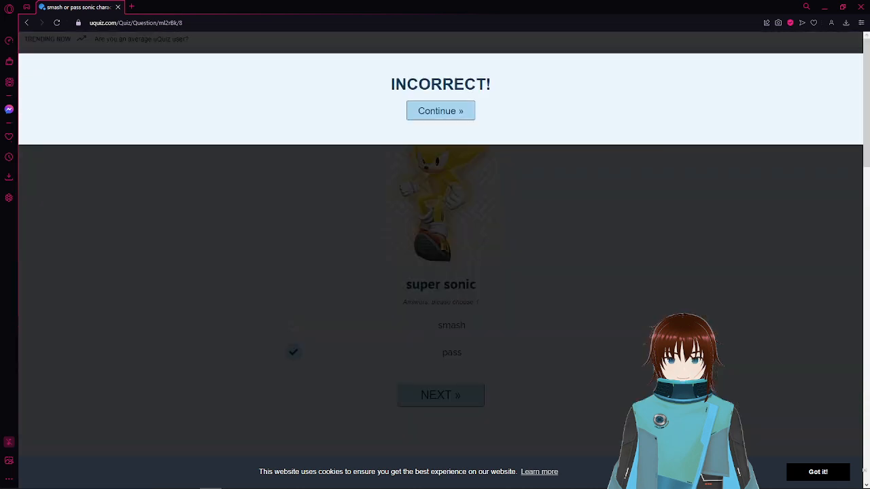
# Continue to question 9 and answer smash for Blaze.
pyautogui.click(441, 111)
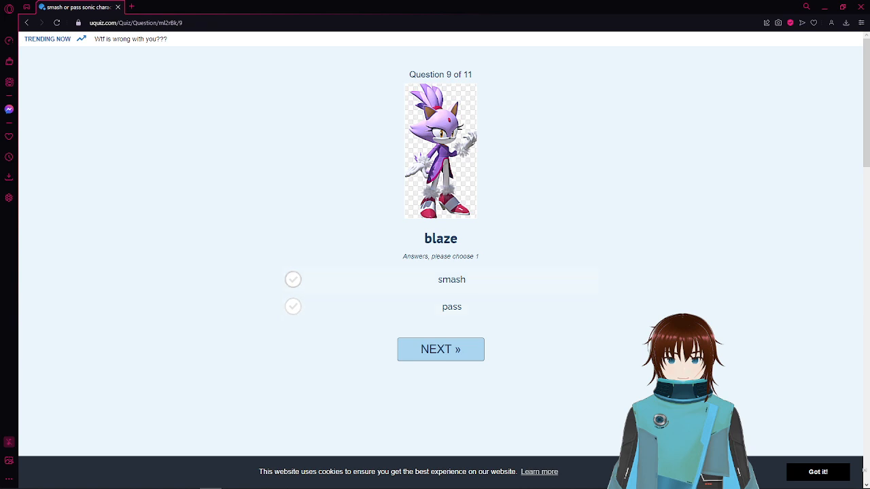
pyautogui.click(293, 280)
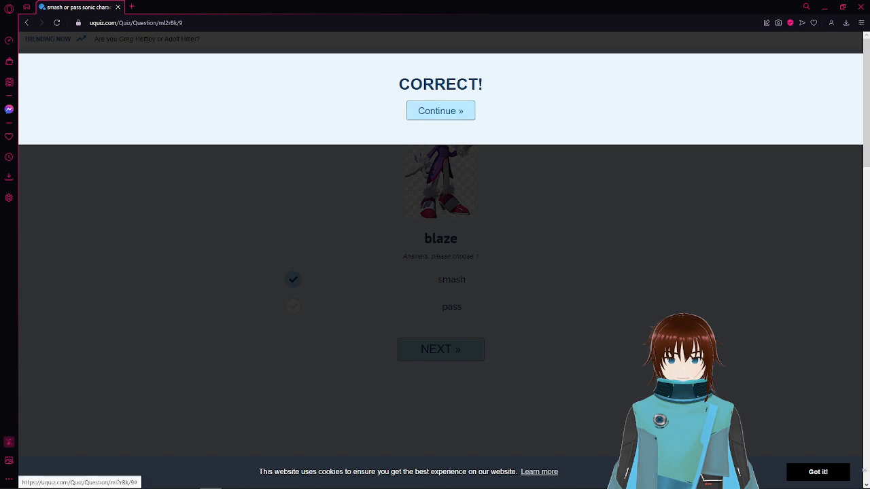
# Continue to question 10 and choose pass for Rouge.
pyautogui.click(440, 110)
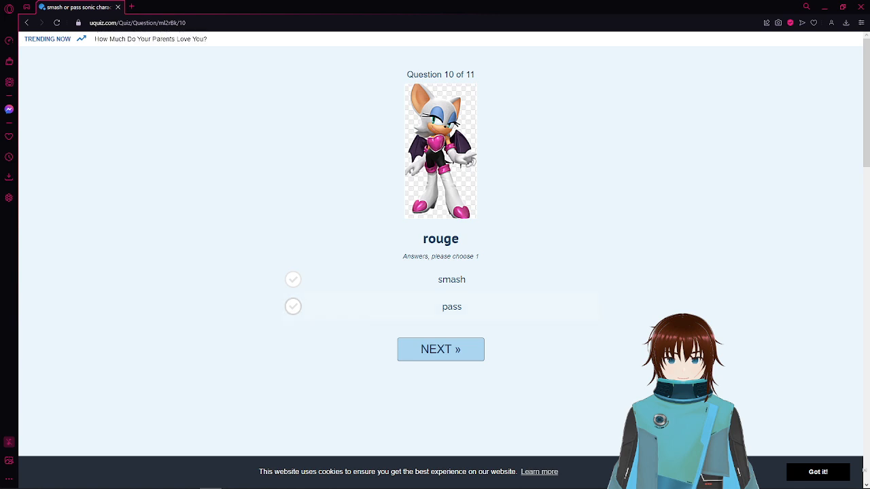
pyautogui.click(293, 307)
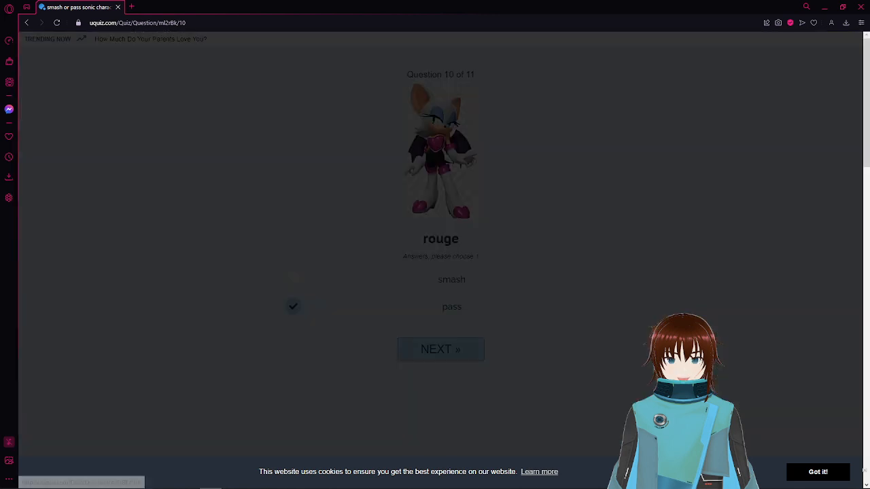
# Submit Rouge, answer pass for Cream, and finish the quiz to see the 36% result.
pyautogui.click(440, 348)
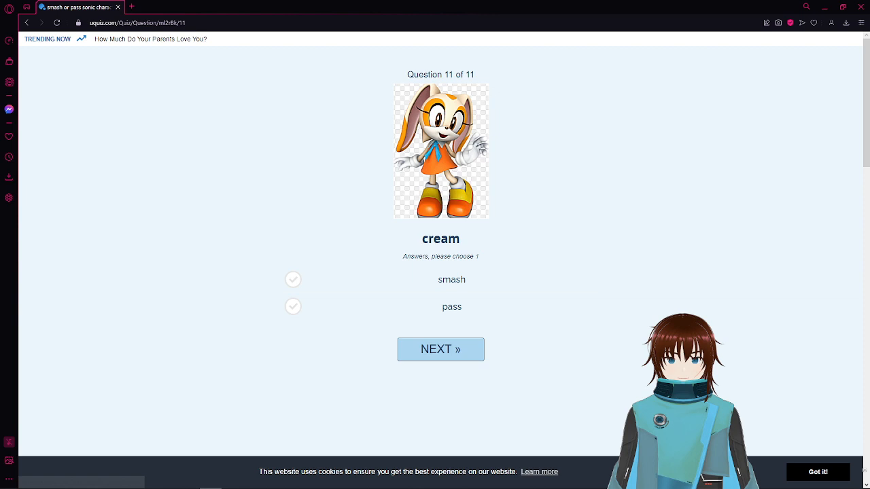
pyautogui.click(294, 306)
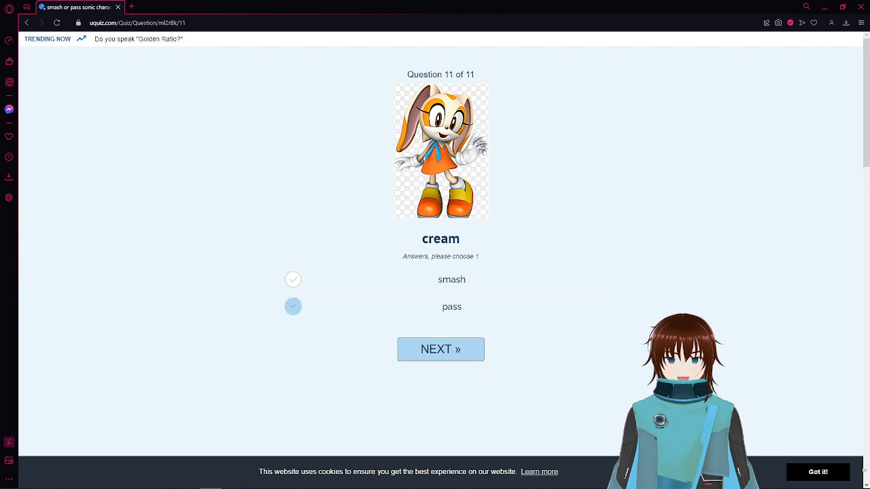
pyautogui.click(440, 347)
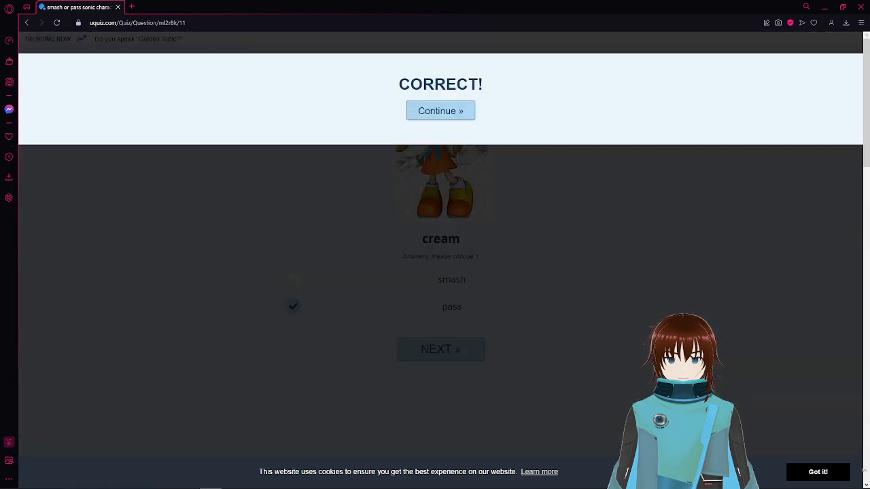
pyautogui.click(441, 111)
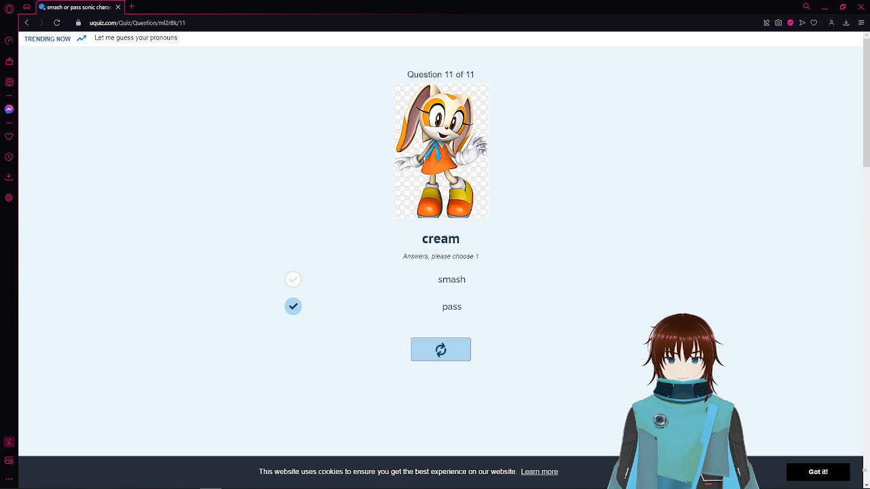
pyautogui.click(440, 350)
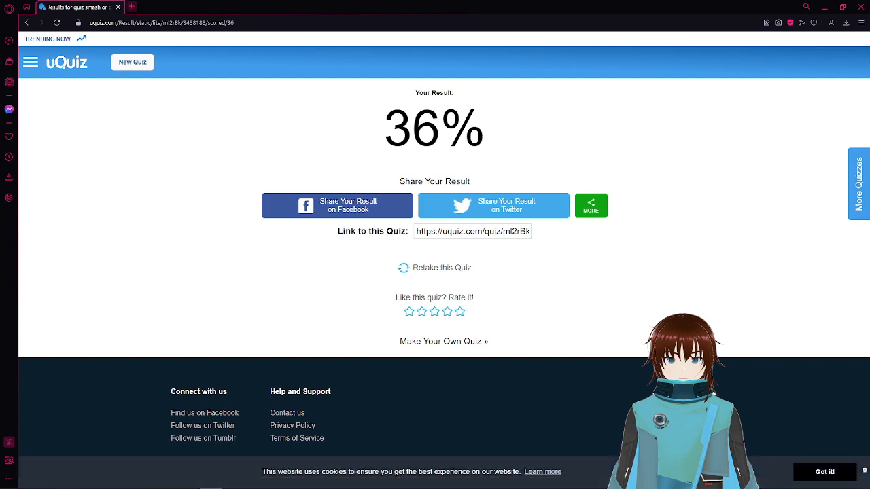
pyautogui.click(130, 6)
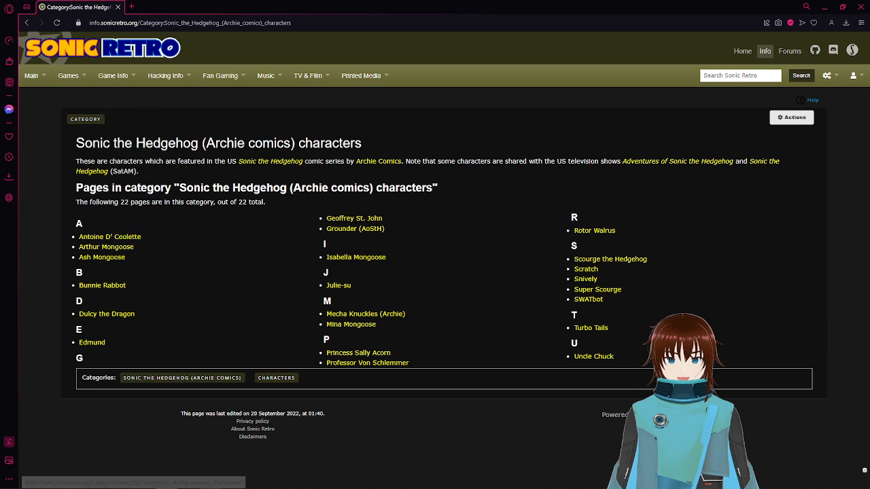
pyautogui.moveTo(109, 237)
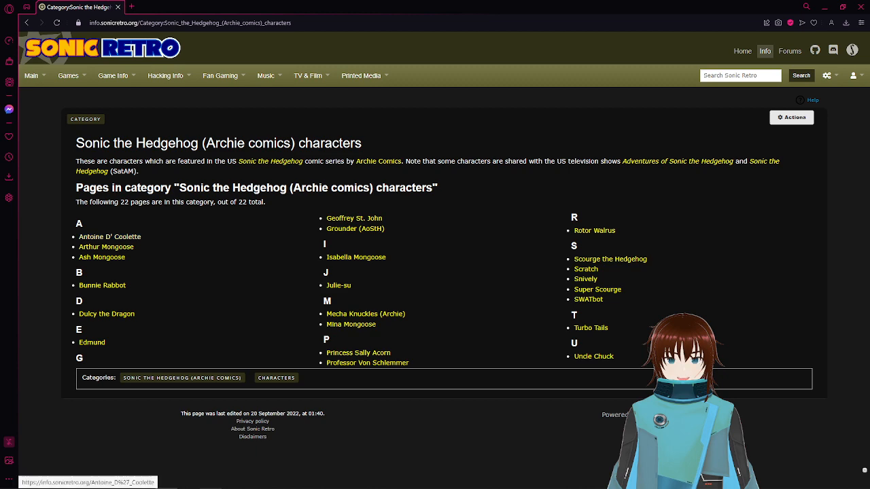
# Open Antoine D' Coolette's character page from the Archie comics category.
pyautogui.click(108, 236)
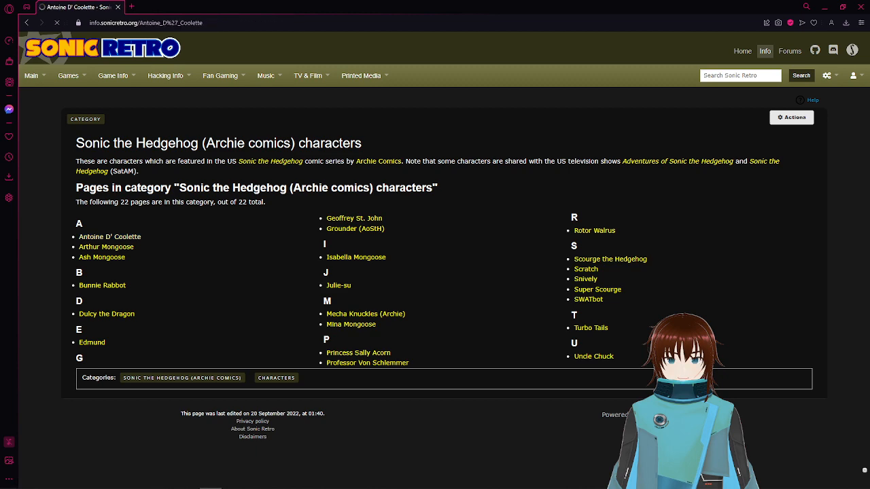
# Read Arthur Mongoose's page, return to the category, then open Bunnie Rabbot's page.
pyautogui.click(109, 236)
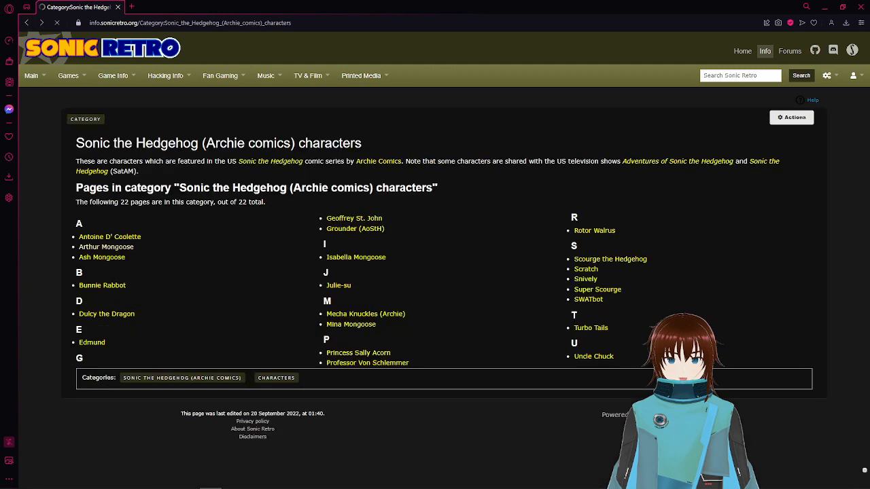
pyautogui.click(106, 247)
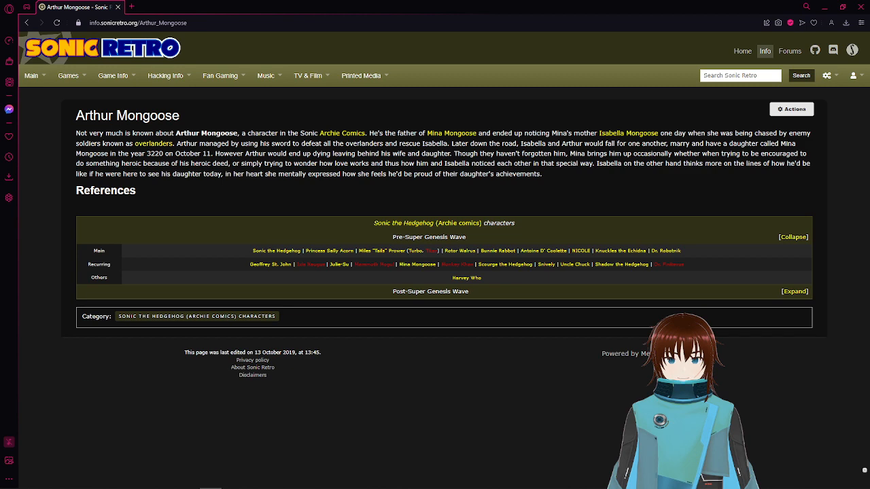
pyautogui.click(197, 315)
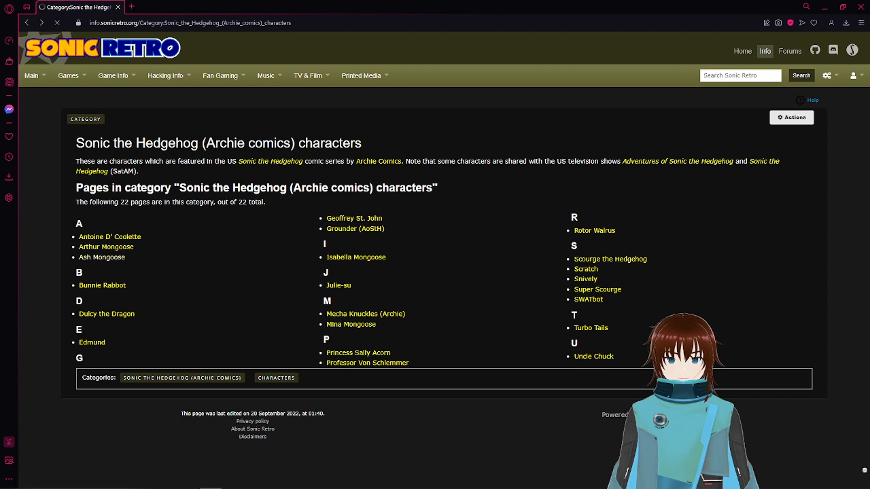
pyautogui.click(101, 256)
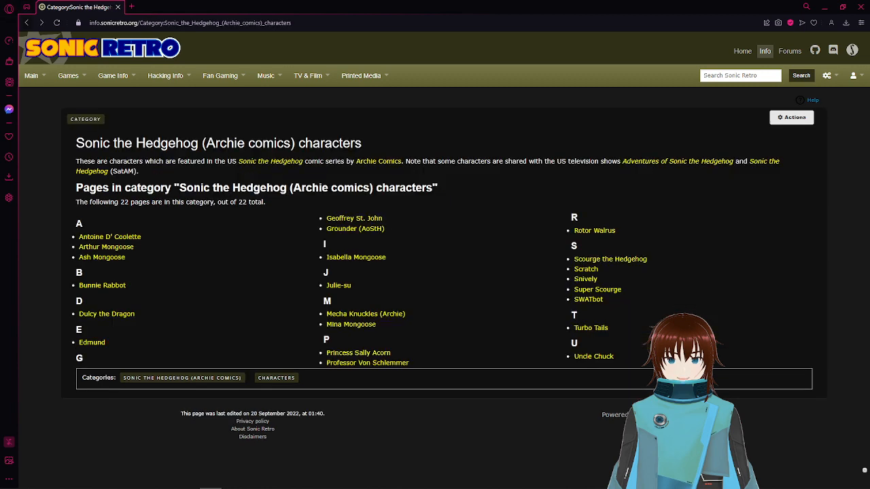
pyautogui.moveTo(102, 285)
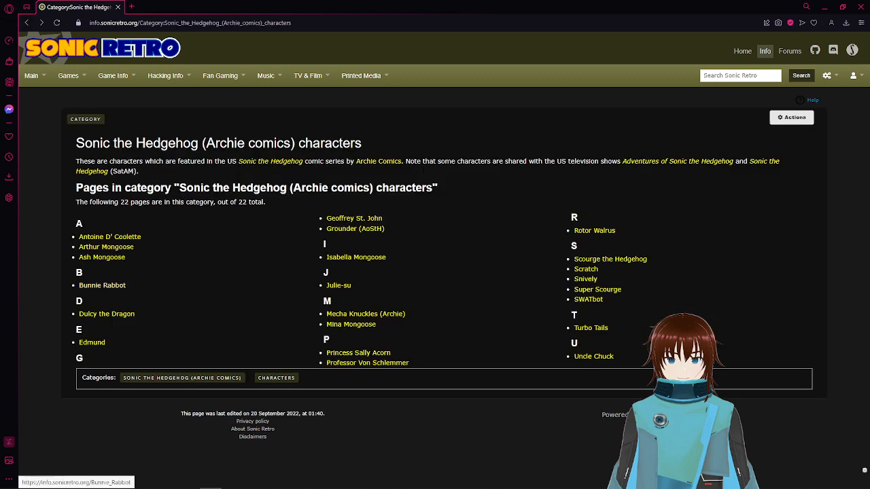
pyautogui.click(102, 286)
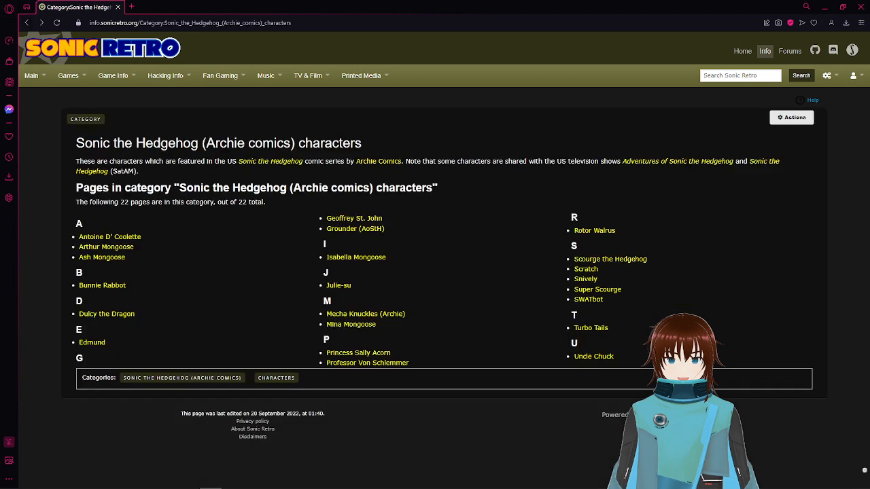
pyautogui.moveTo(106, 313)
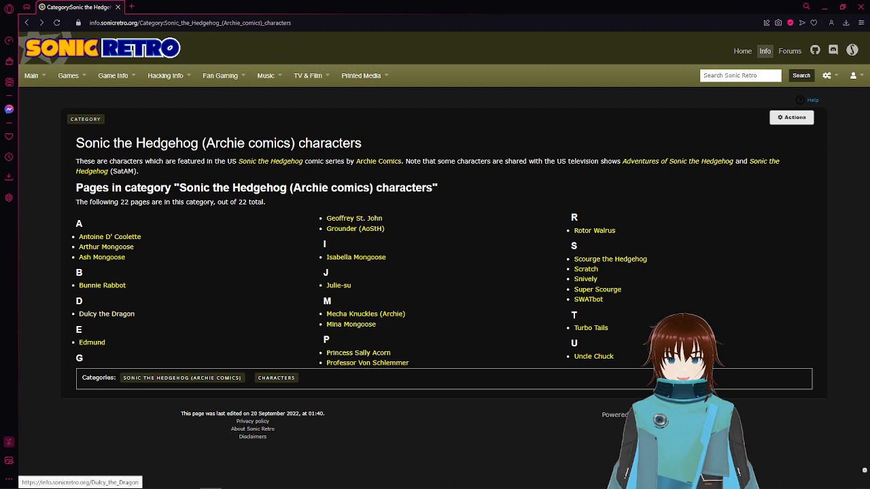
pyautogui.click(106, 313)
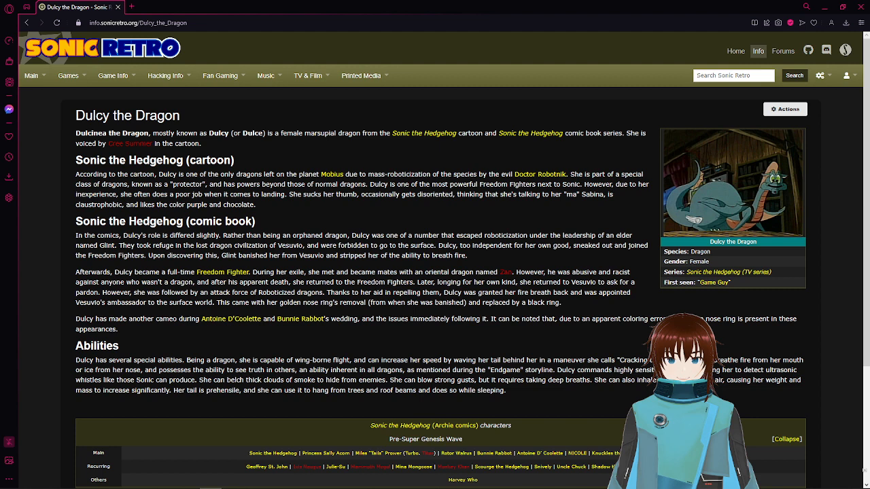
# Return to the Archie comics category and read Edmund's character article.
pyautogui.click(440, 425)
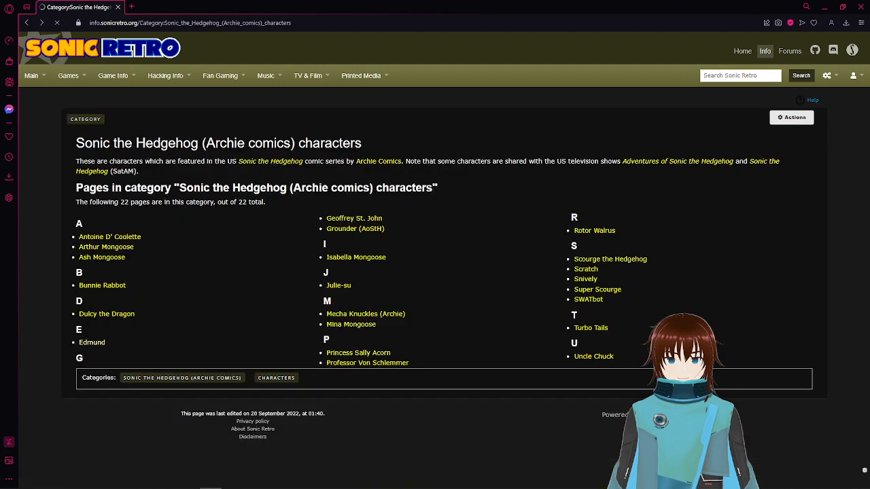
pyautogui.click(93, 343)
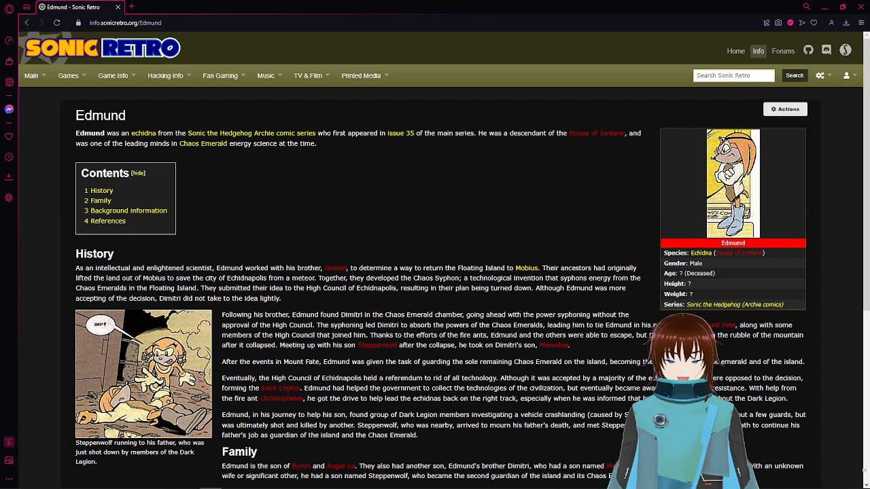
pyautogui.scroll(-3)
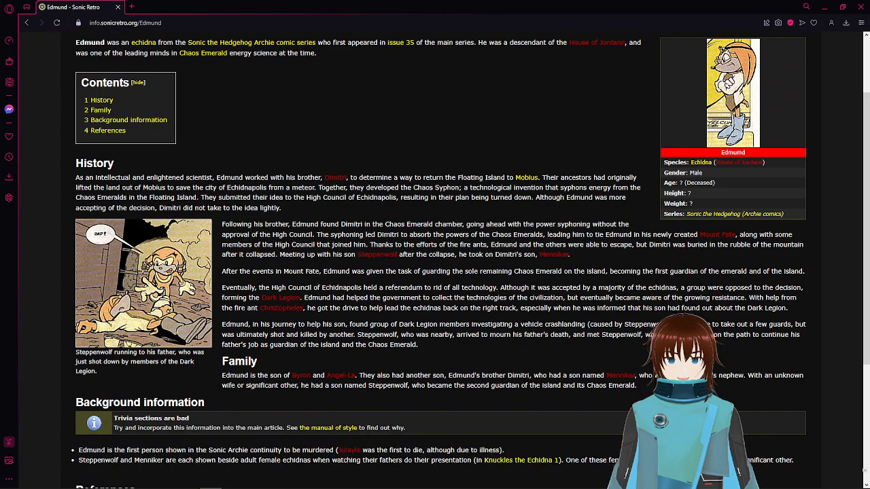
pyautogui.scroll(3)
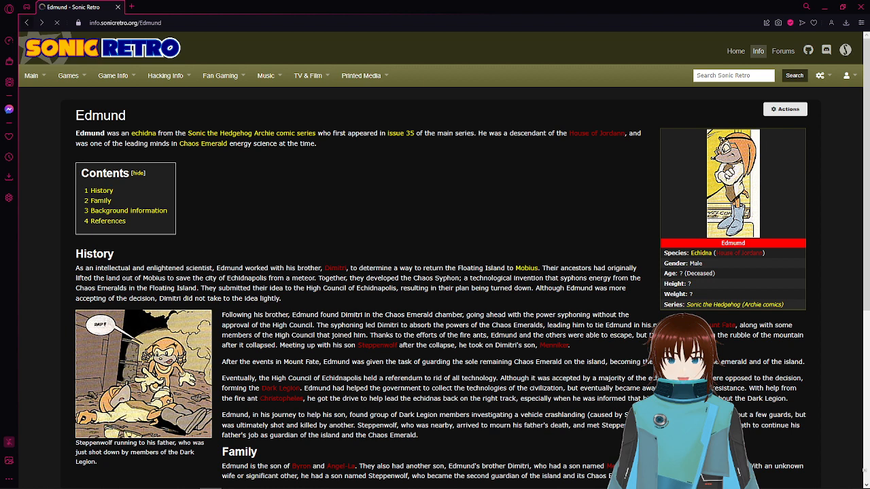
# Return to the category and read Geoffrey St. John's article, then go back.
pyautogui.click(734, 304)
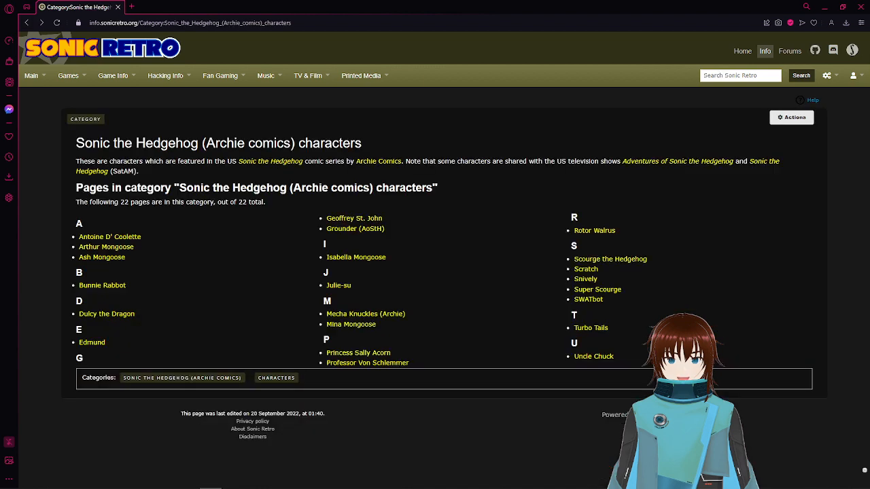
pyautogui.moveTo(353, 217)
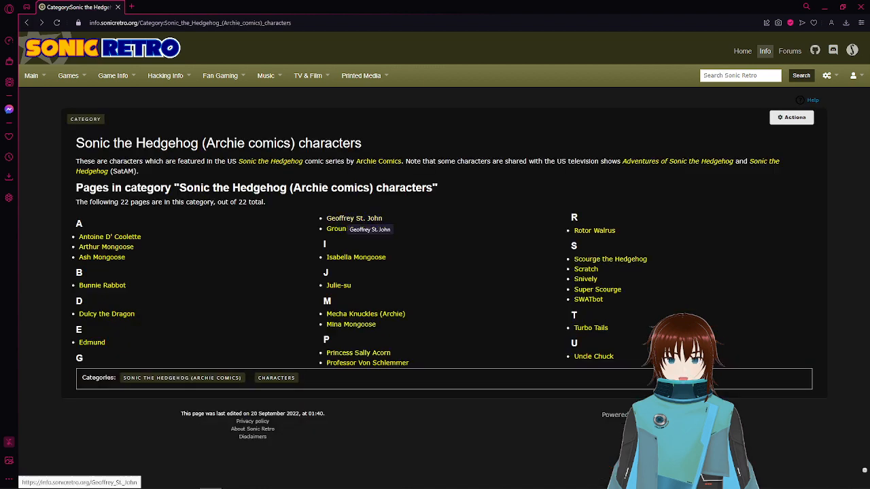
pyautogui.click(354, 218)
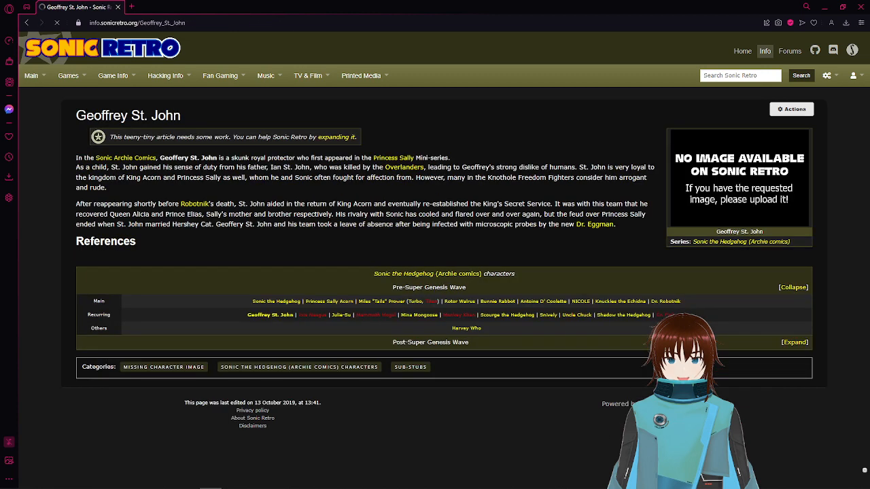
pyautogui.click(166, 76)
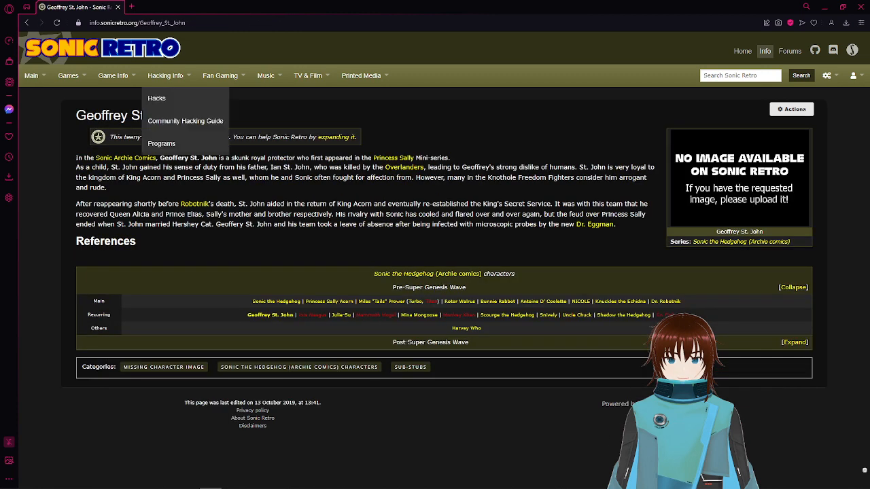
pyautogui.click(299, 367)
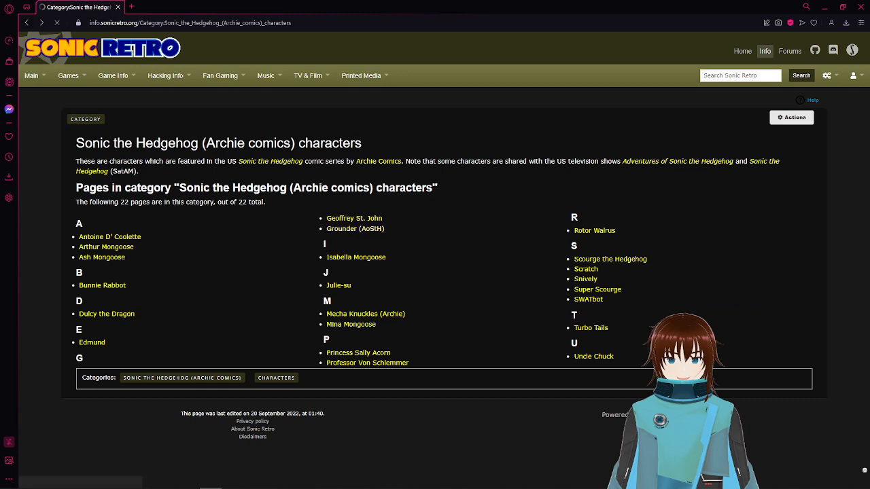
# Read Isabella Mongoose's article and return to the characters category.
pyautogui.click(355, 228)
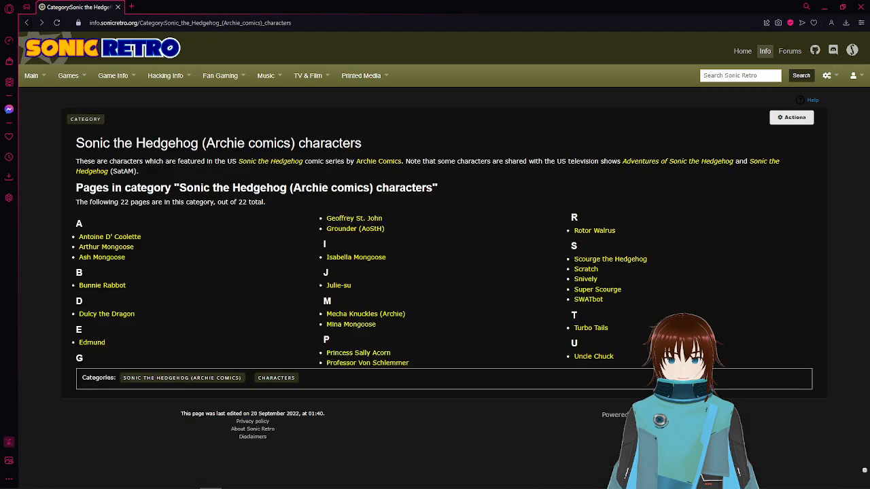
pyautogui.moveTo(356, 256)
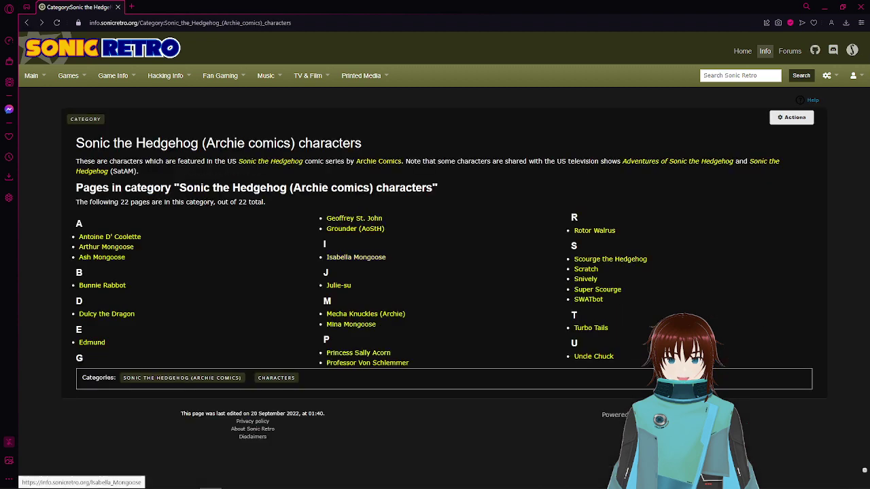
pyautogui.click(356, 257)
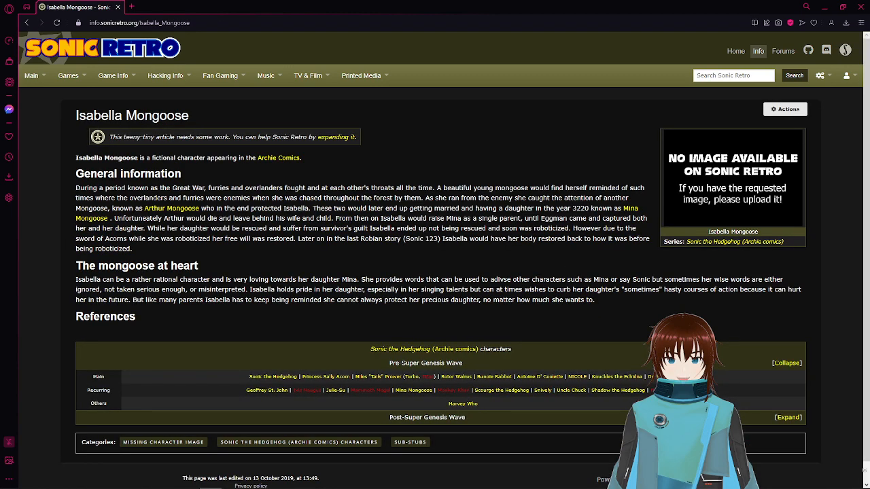
pyautogui.click(111, 76)
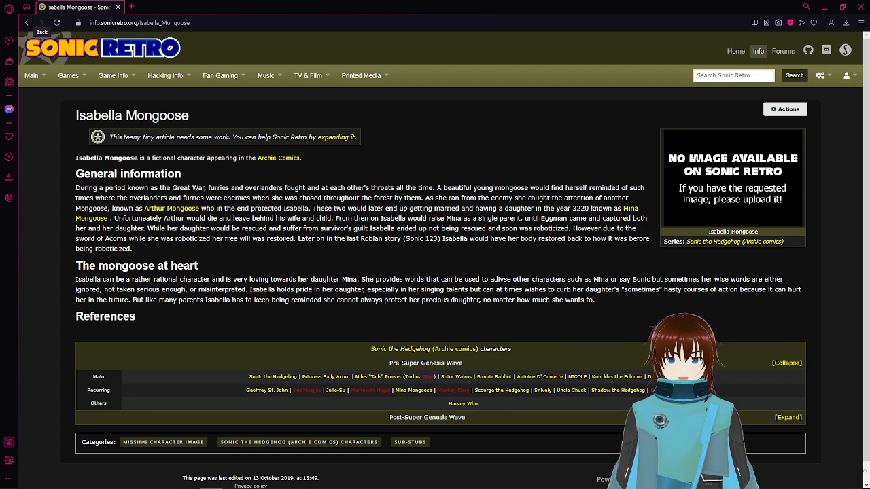
pyautogui.click(299, 443)
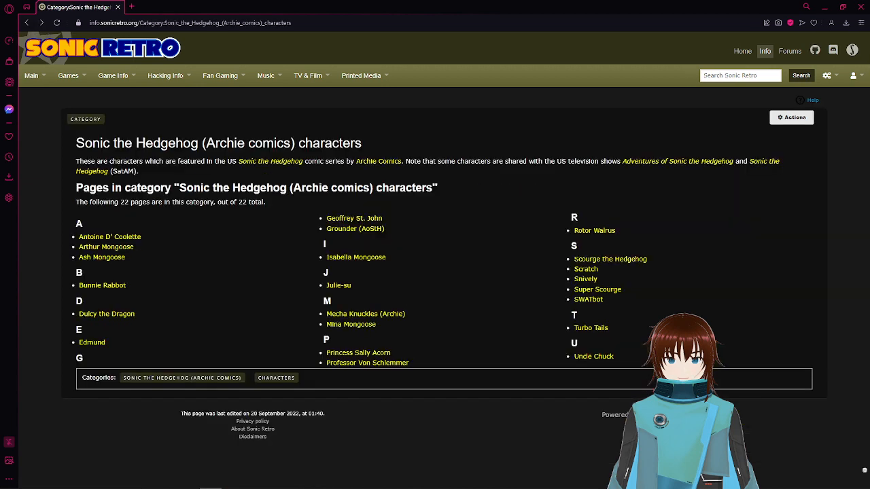
pyautogui.moveTo(338, 285)
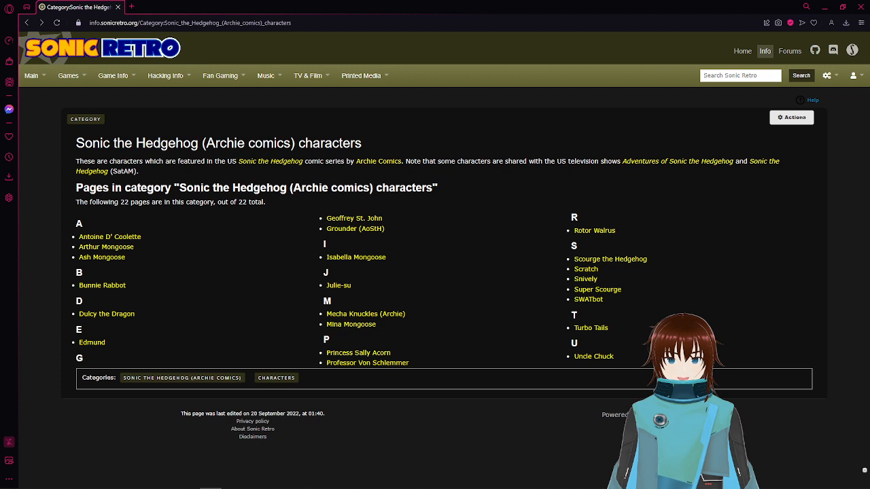
pyautogui.moveTo(350, 323)
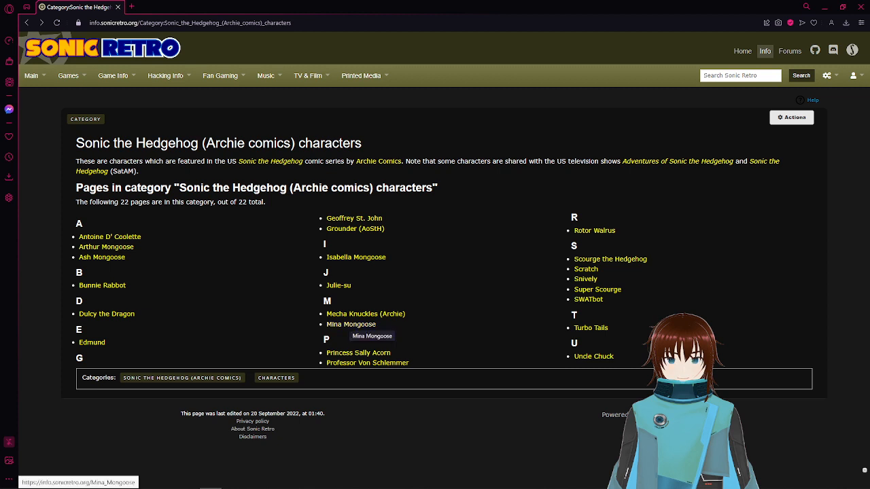
# Open Mina Mongoose's article from the Archie comics characters category list.
pyautogui.click(351, 323)
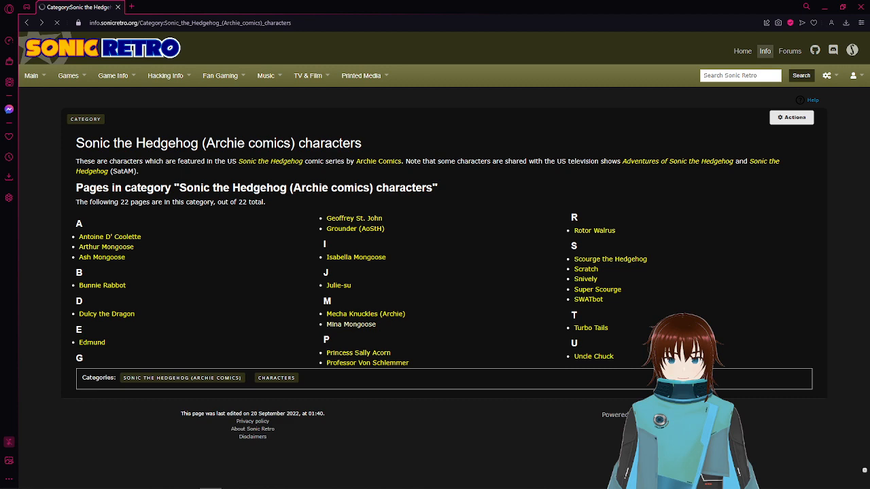
pyautogui.click(351, 323)
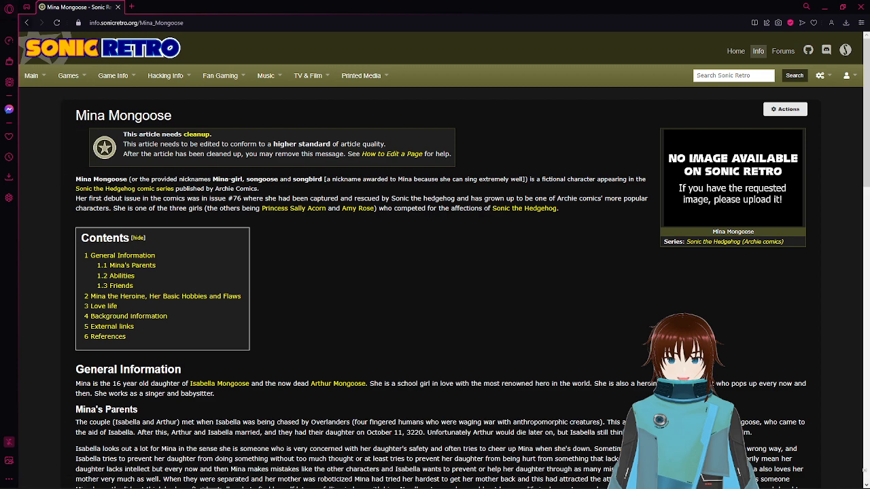
pyautogui.click(734, 242)
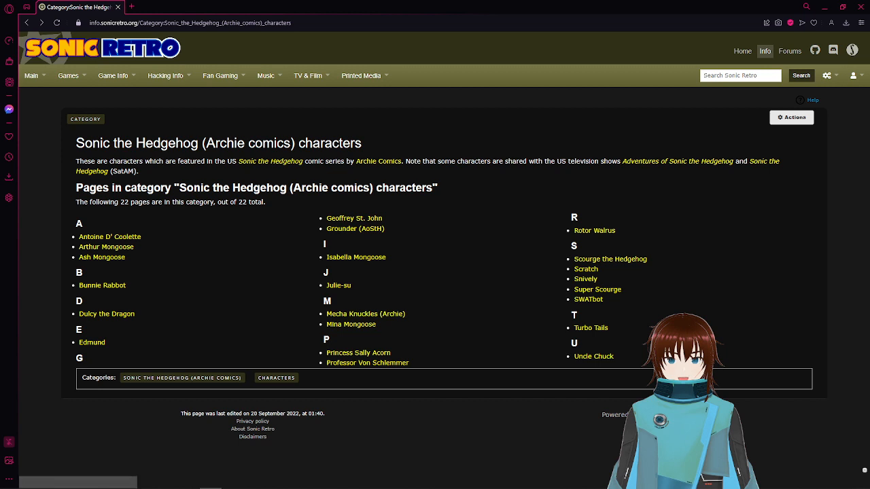
pyautogui.moveTo(359, 351)
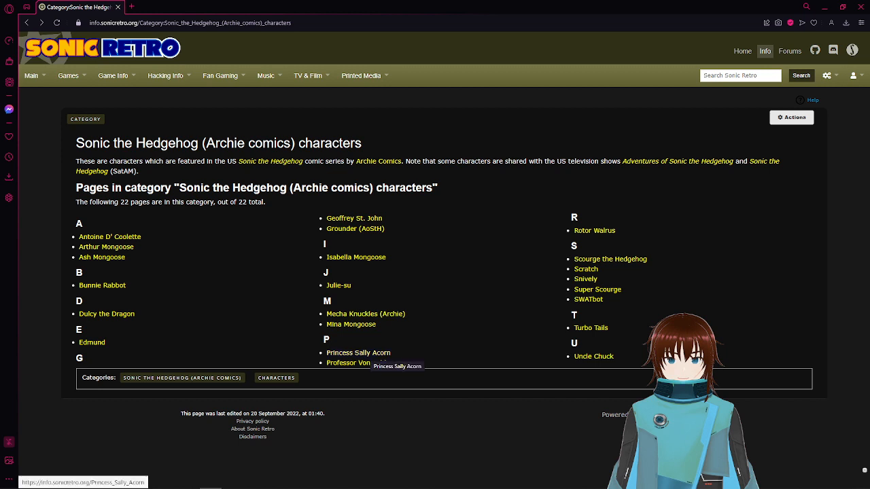
pyautogui.click(359, 351)
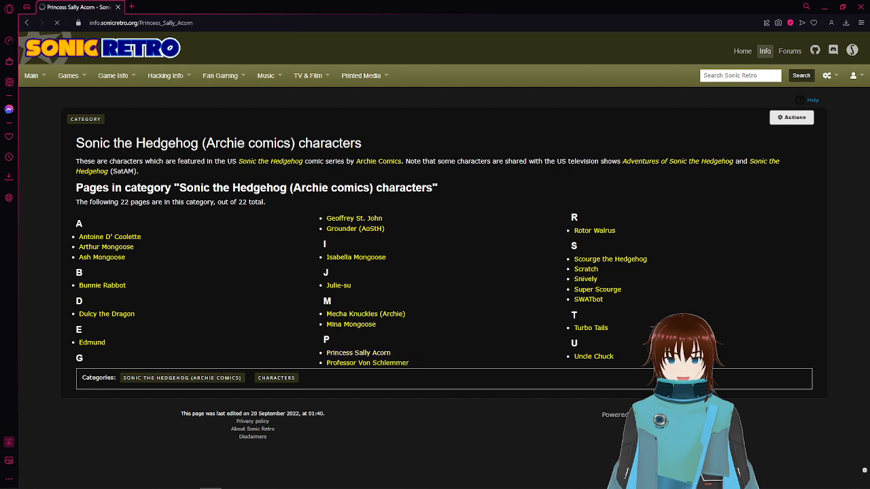
pyautogui.click(358, 353)
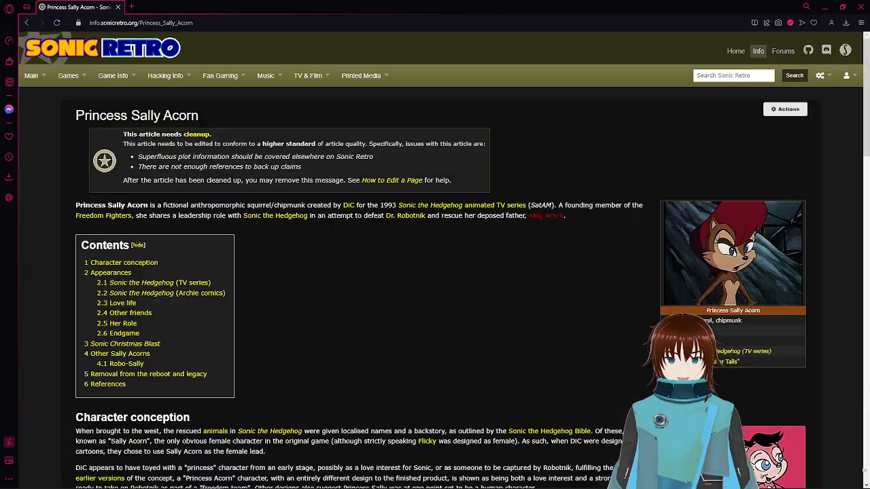
pyautogui.scroll(-3)
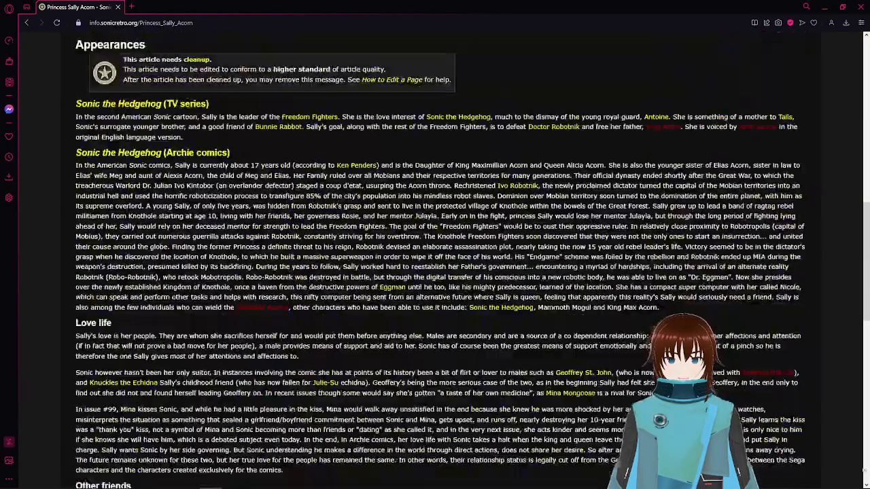
pyautogui.scroll(3)
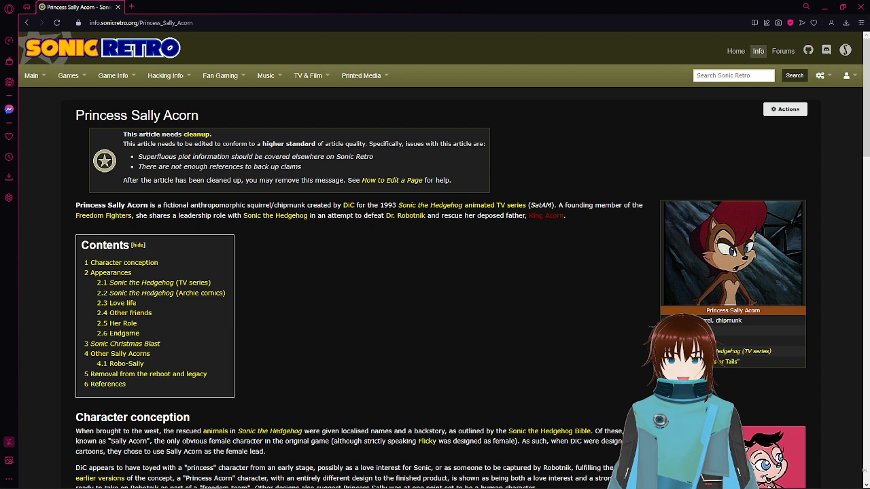
pyautogui.scroll(-3)
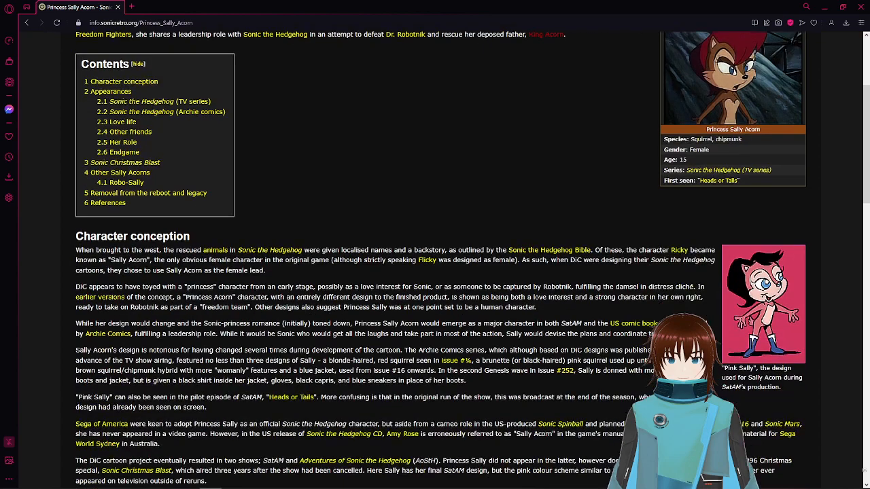
pyautogui.scroll(3)
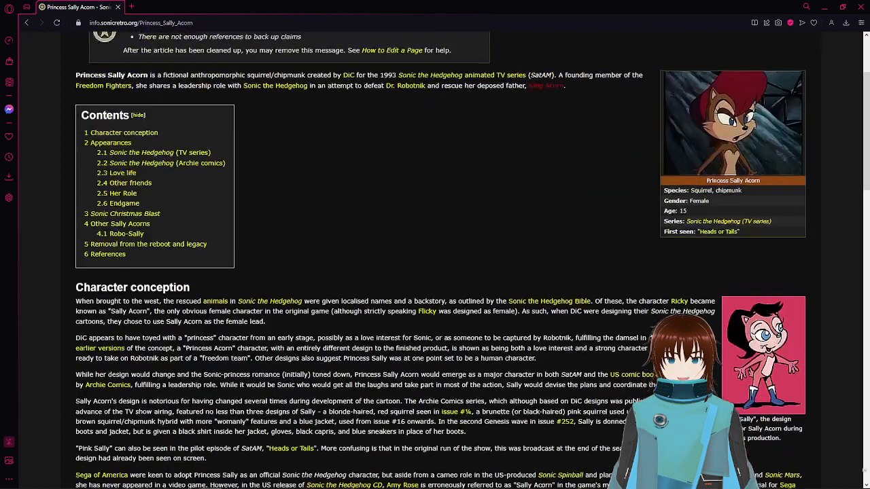
pyautogui.scroll(3)
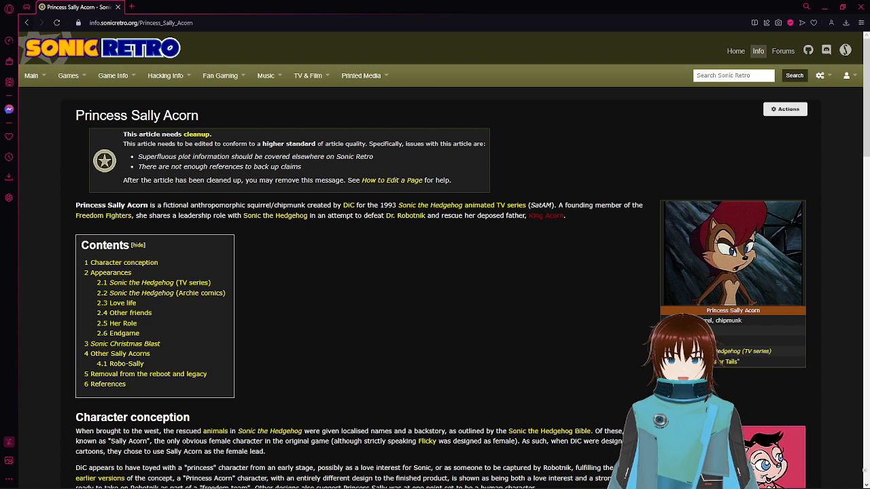
pyautogui.moveTo(26, 22)
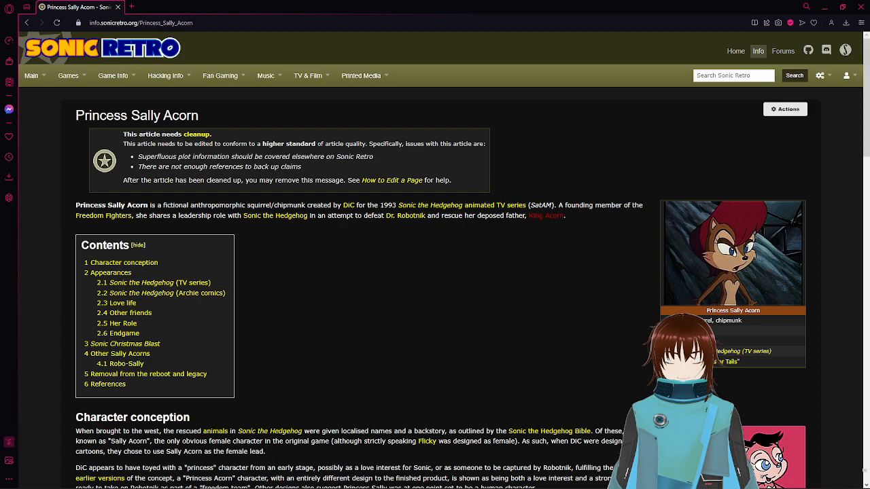
pyautogui.scroll(-3)
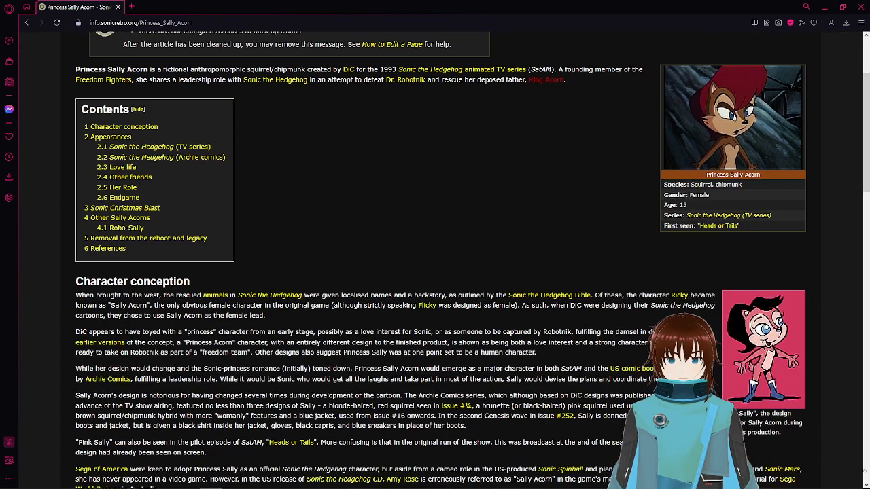
pyautogui.scroll(-3)
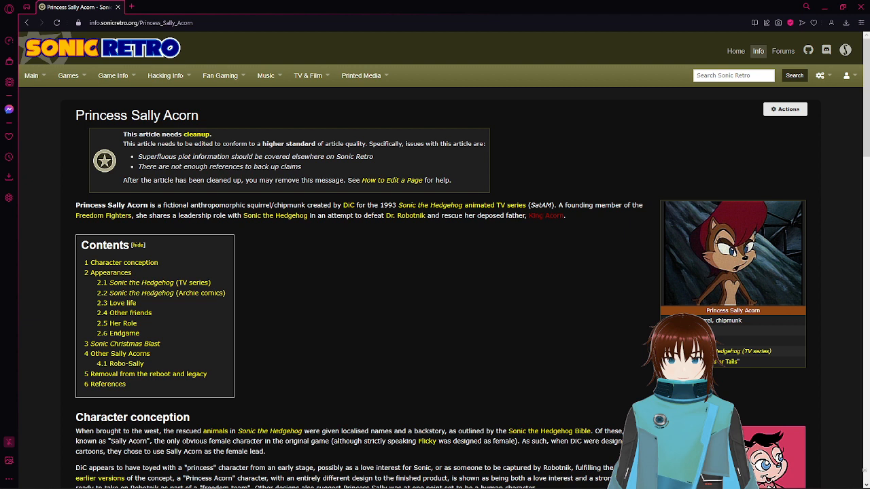
# Return to the Archie comics characters category, start opening Rotor Walrus, then stay on the category page.
pyautogui.click(160, 293)
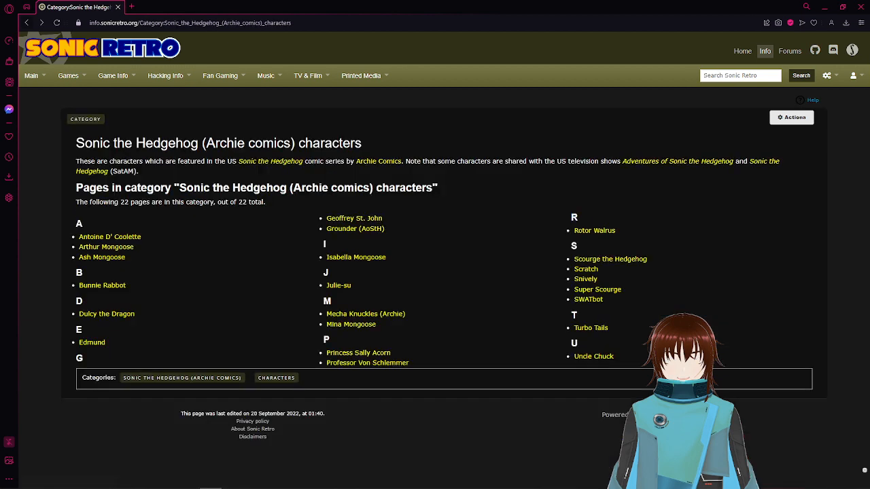
pyautogui.moveTo(367, 361)
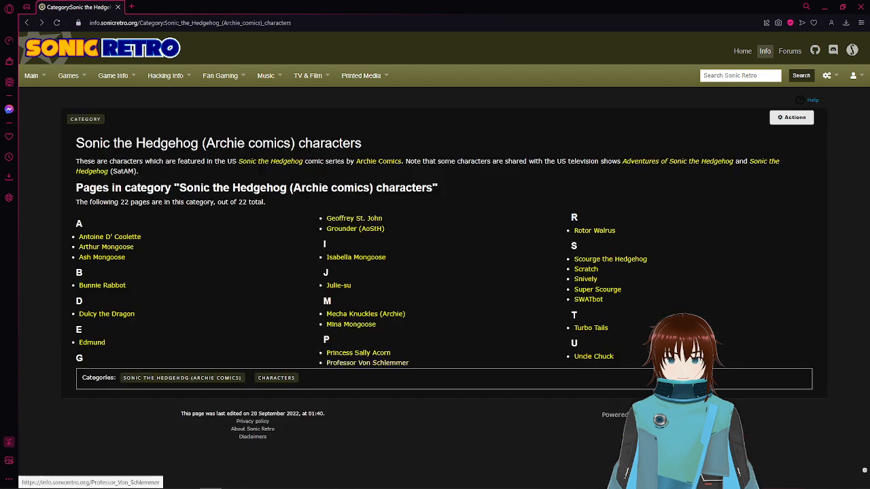
pyautogui.click(367, 361)
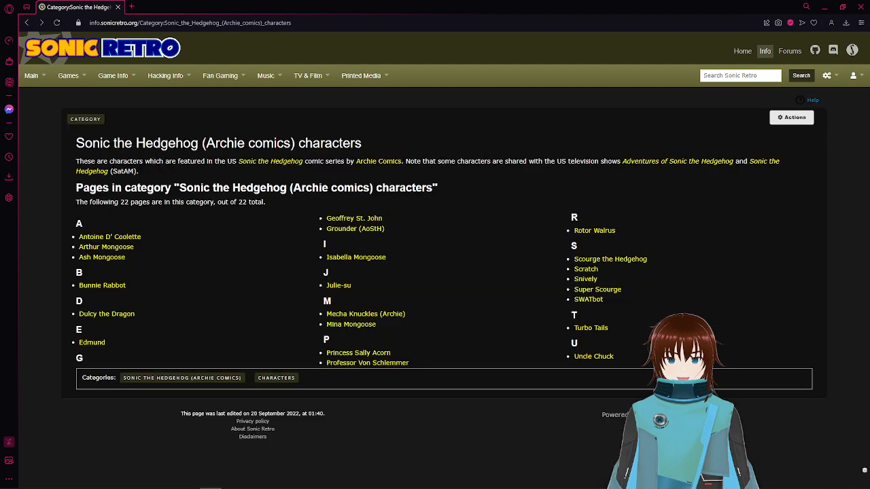
pyautogui.moveTo(594, 231)
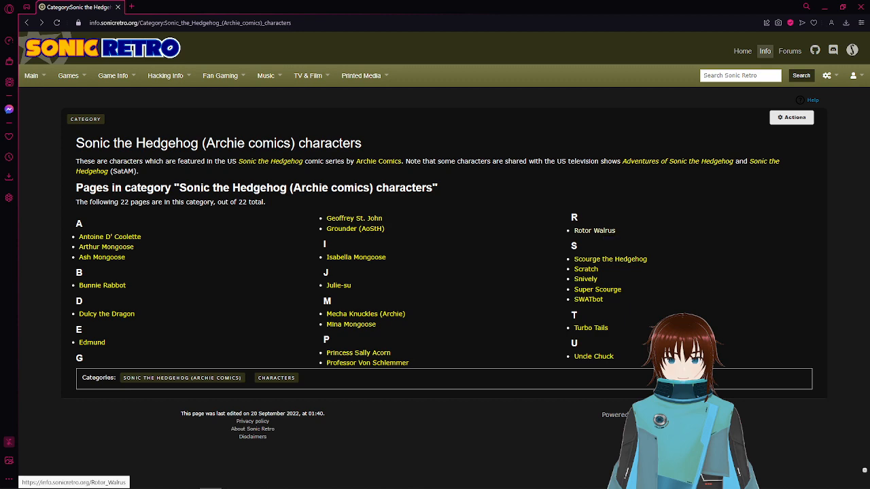
pyautogui.click(594, 231)
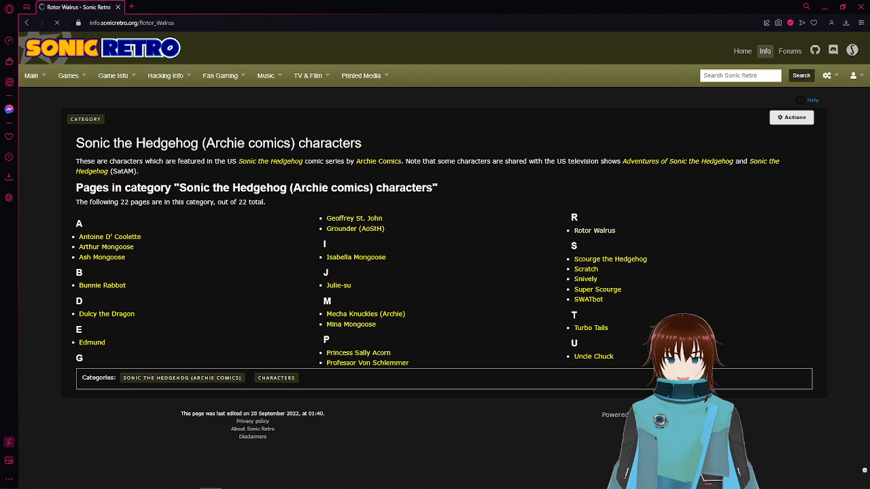
pyautogui.click(594, 231)
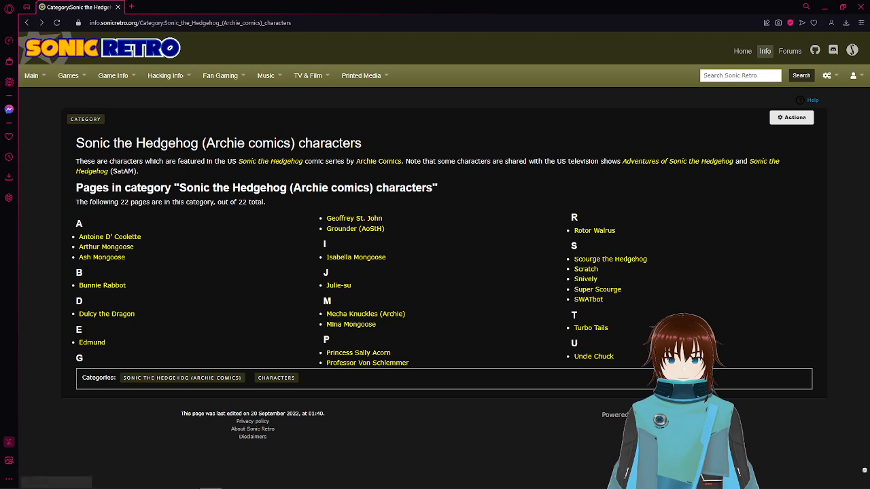
pyautogui.moveTo(609, 258)
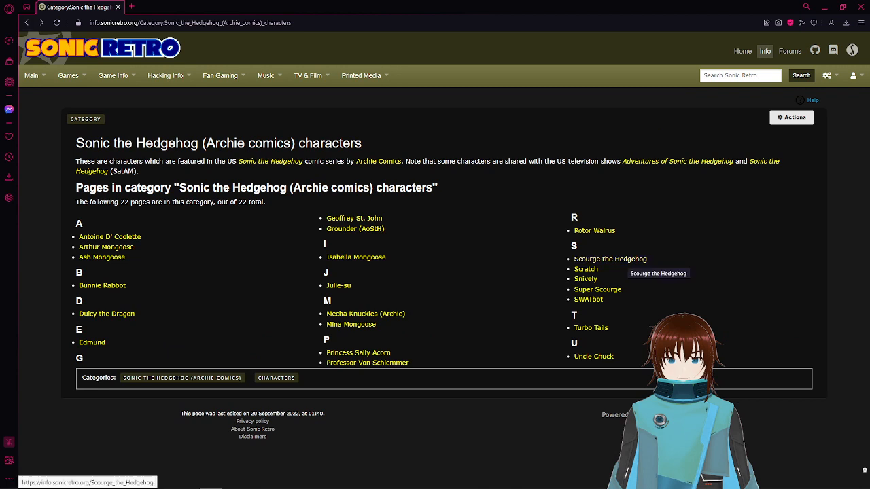
pyautogui.moveTo(586, 269)
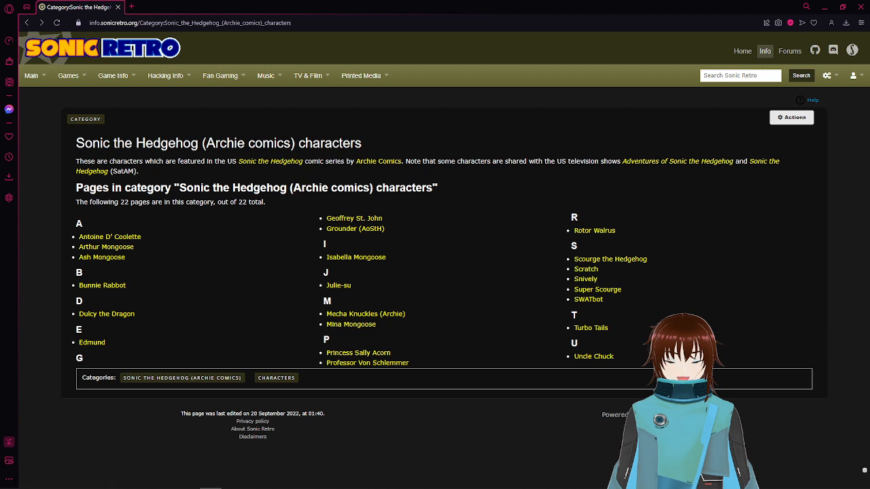
pyautogui.moveTo(597, 288)
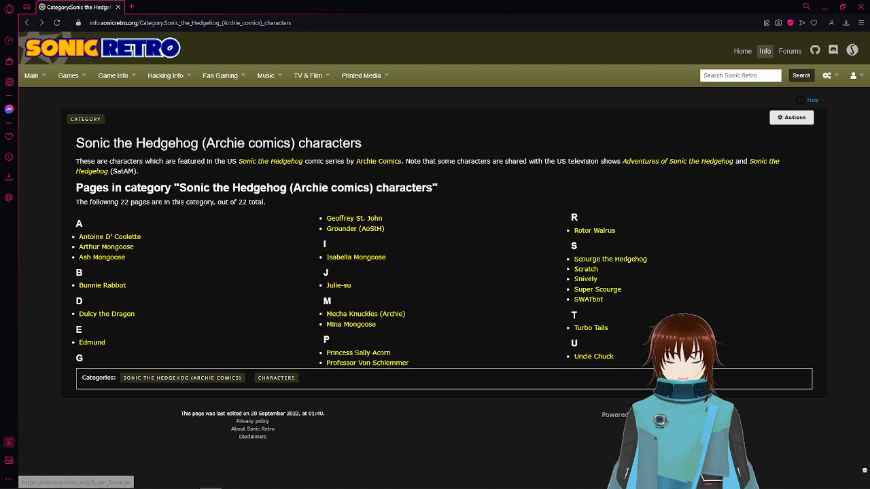
pyautogui.moveTo(587, 299)
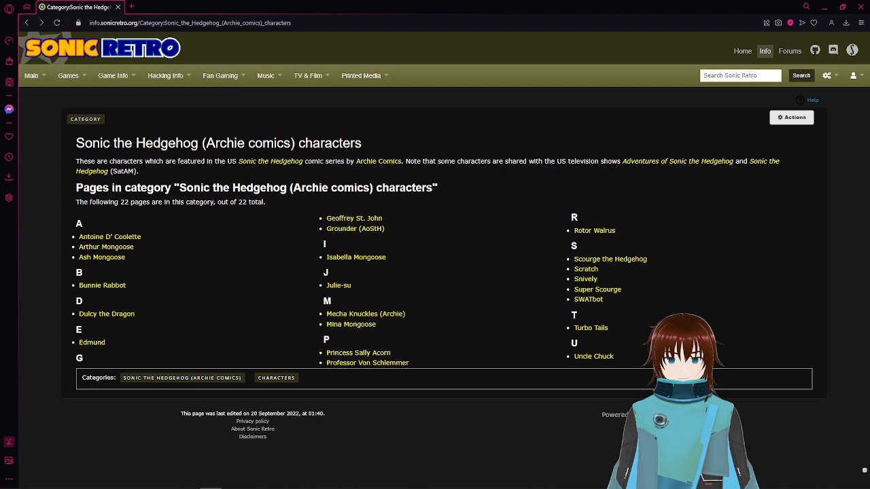
pyautogui.moveTo(590, 328)
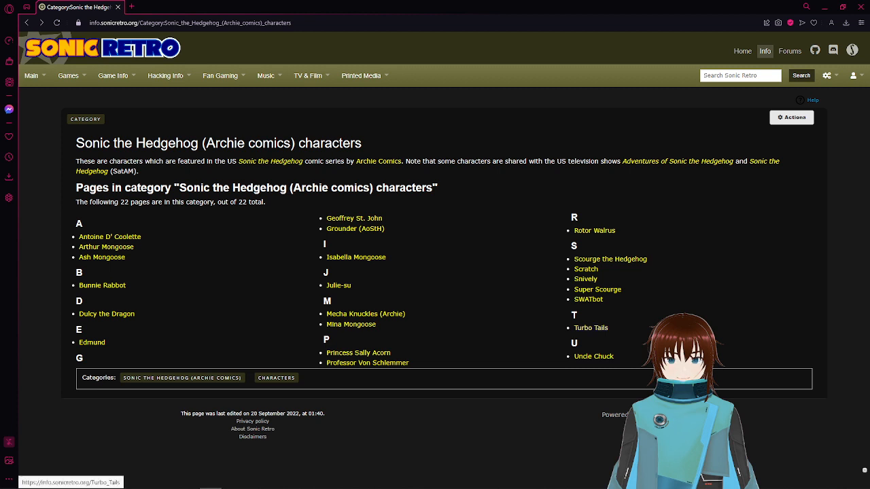
pyautogui.moveTo(590, 328)
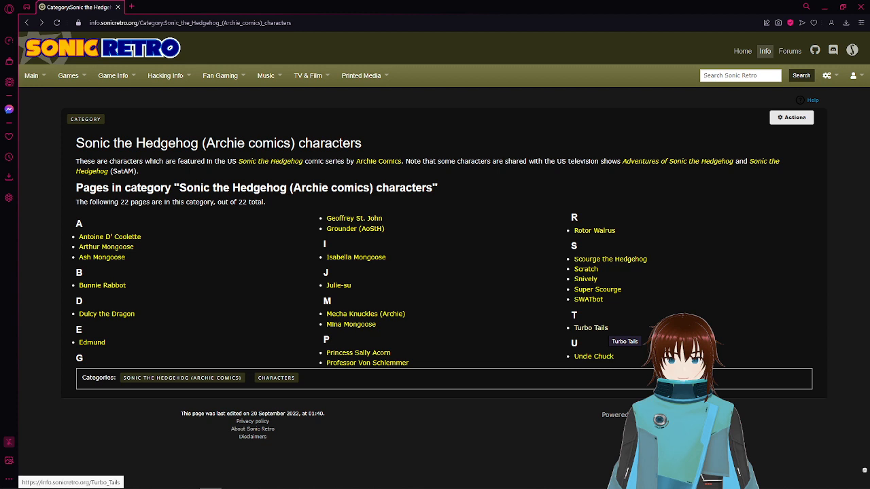
pyautogui.moveTo(592, 356)
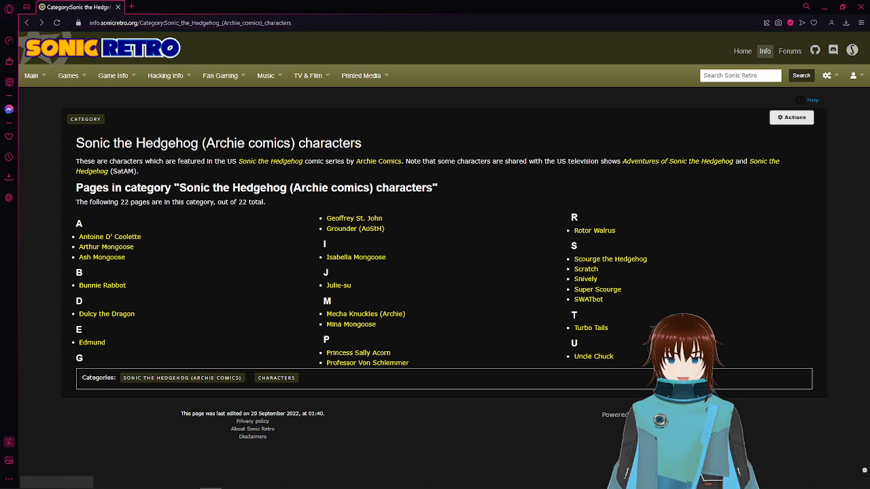
# Show the Game Info menu listing Characters, Enemies, Bosses and Locations.
pyautogui.click(112, 76)
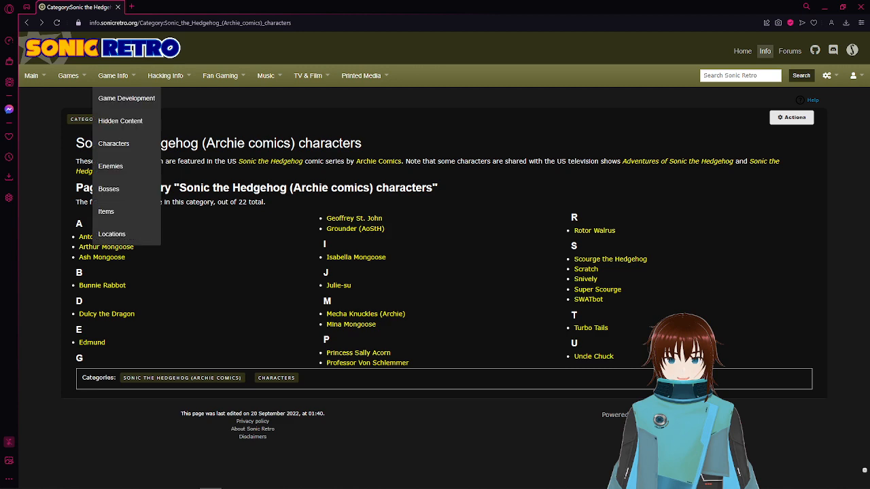